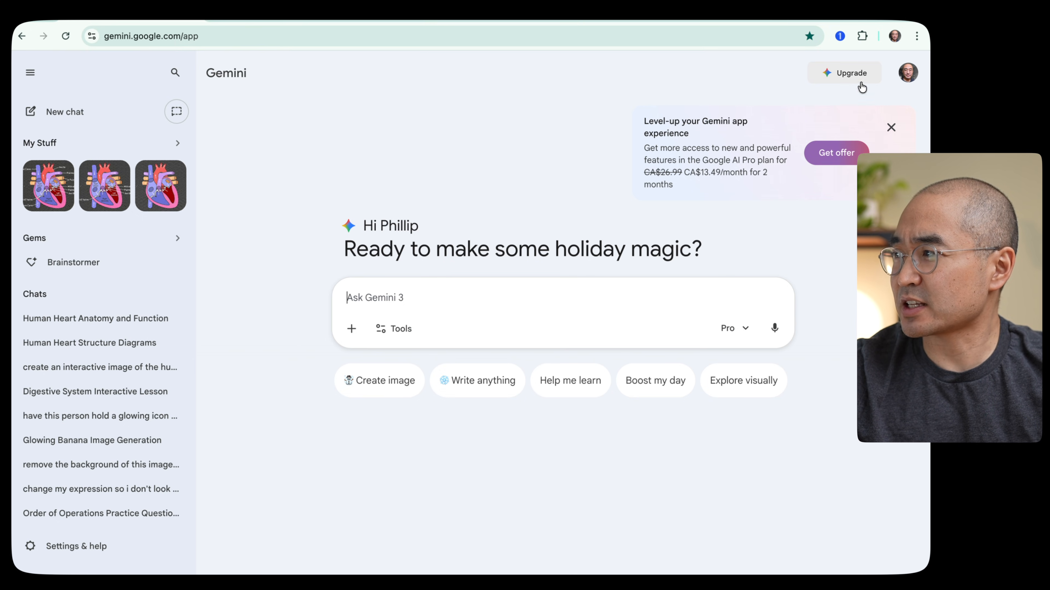
Step: Dismiss the upgrade offer and bring up the Human Heart Anatomy and Function chat's heart diagram
click(891, 128)
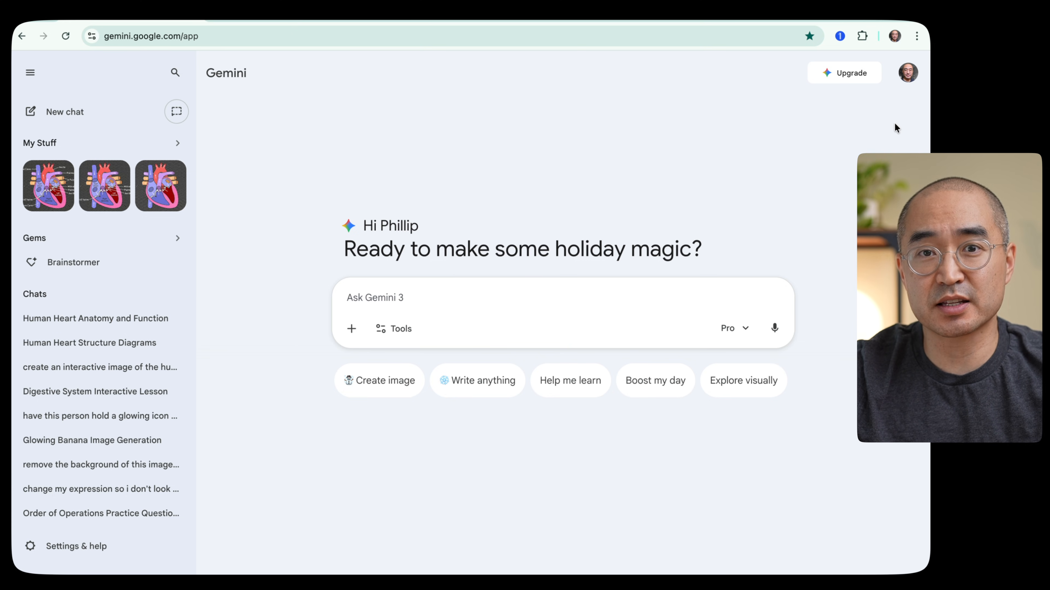
click(95, 318)
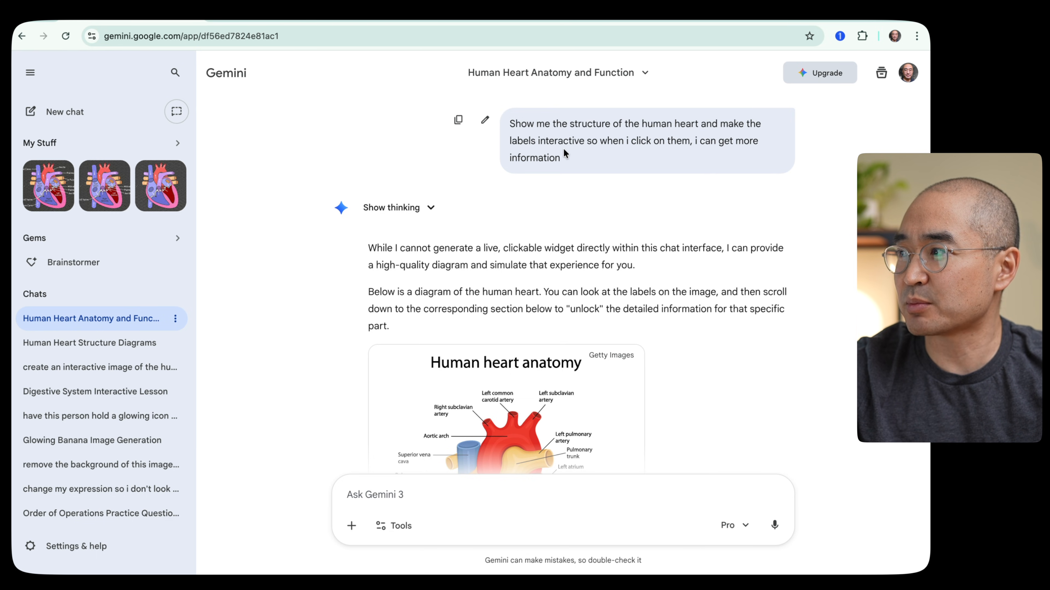
mouse_move(730, 153)
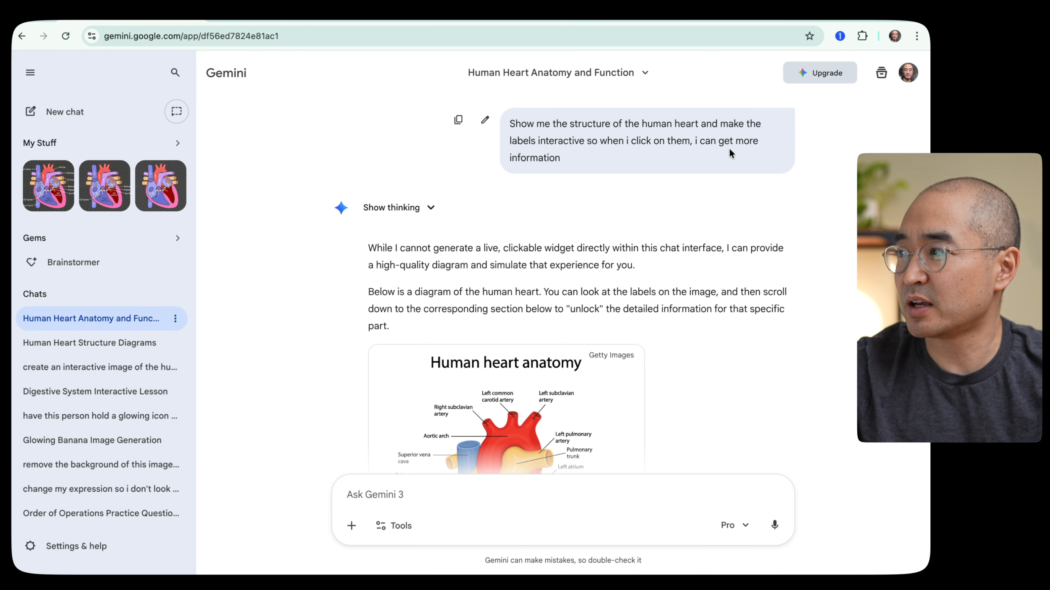
scroll(down, 3)
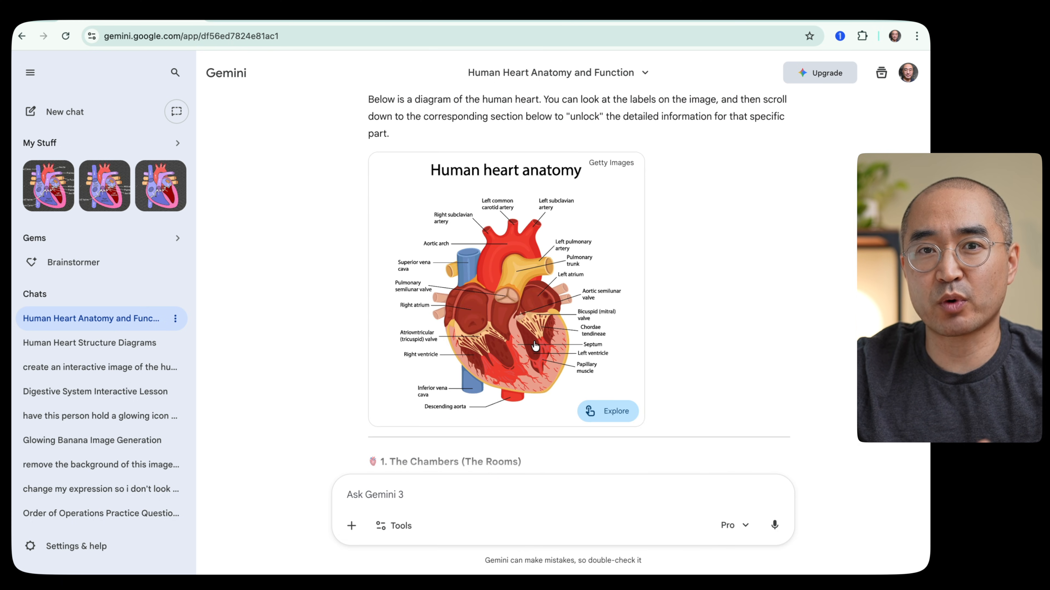
mouse_move(546, 345)
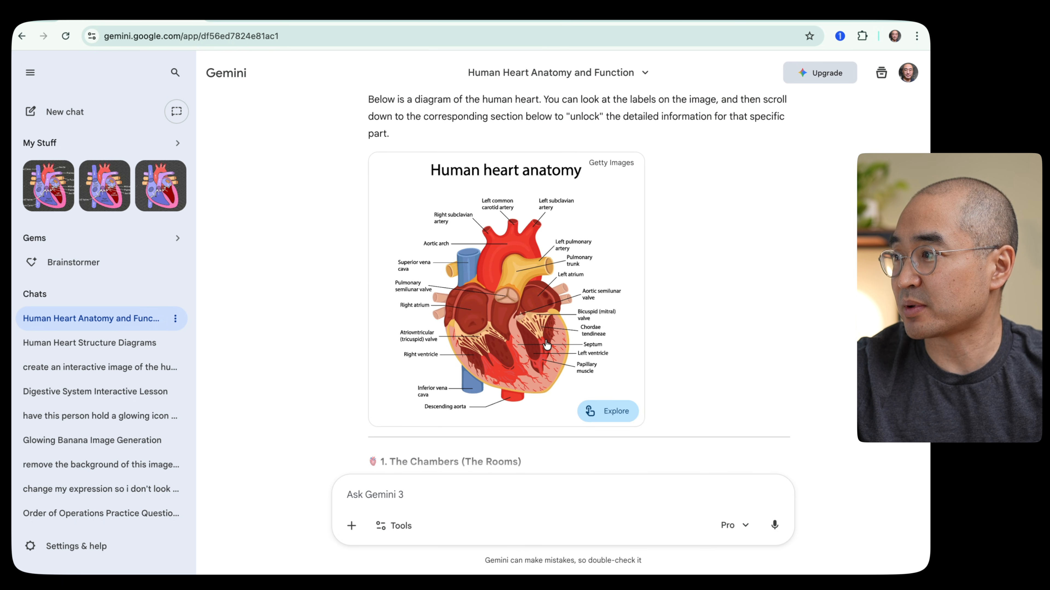
Step: Explore the heart diagram interactively and reveal details for the pulmonary semilunar valve
click(606, 411)
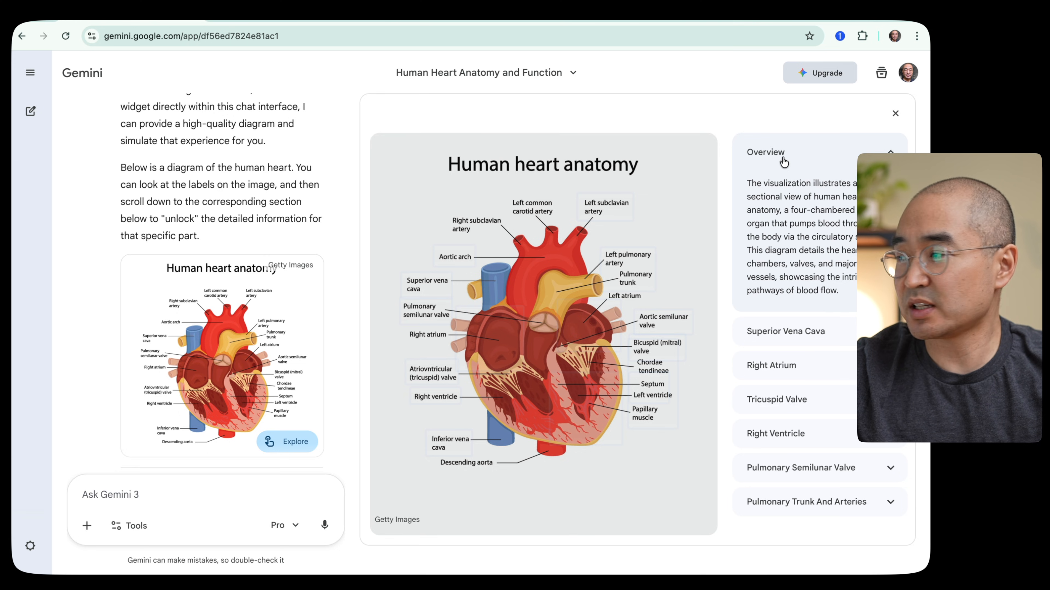
mouse_move(727, 357)
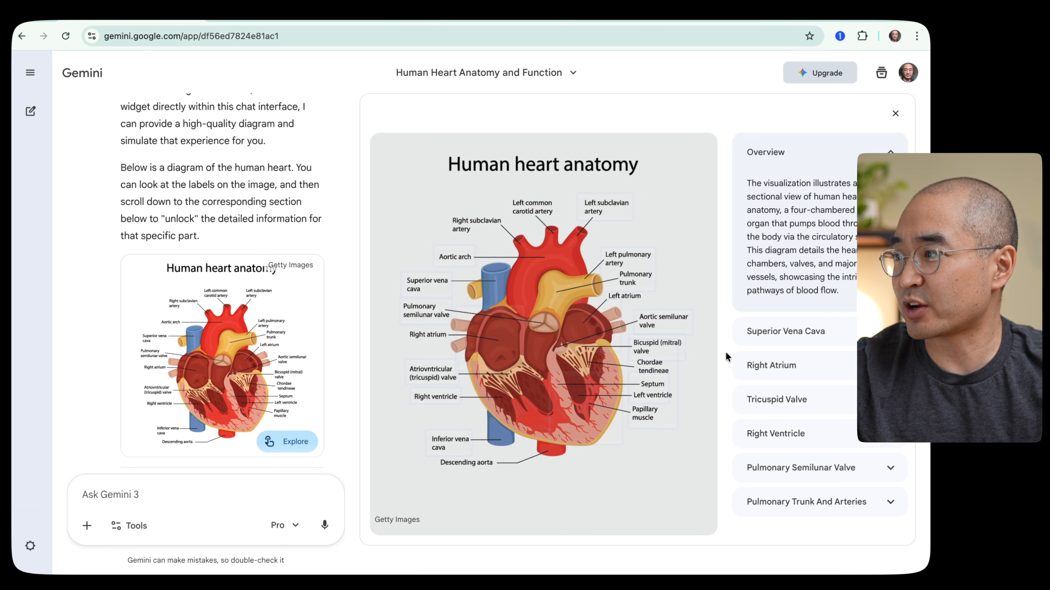
mouse_move(457, 184)
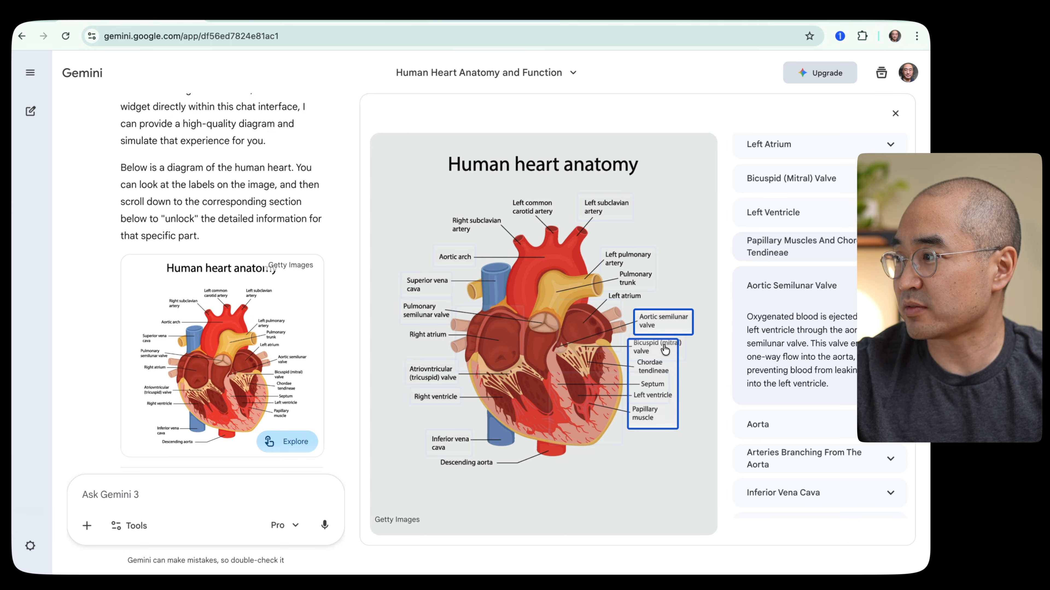
click(425, 312)
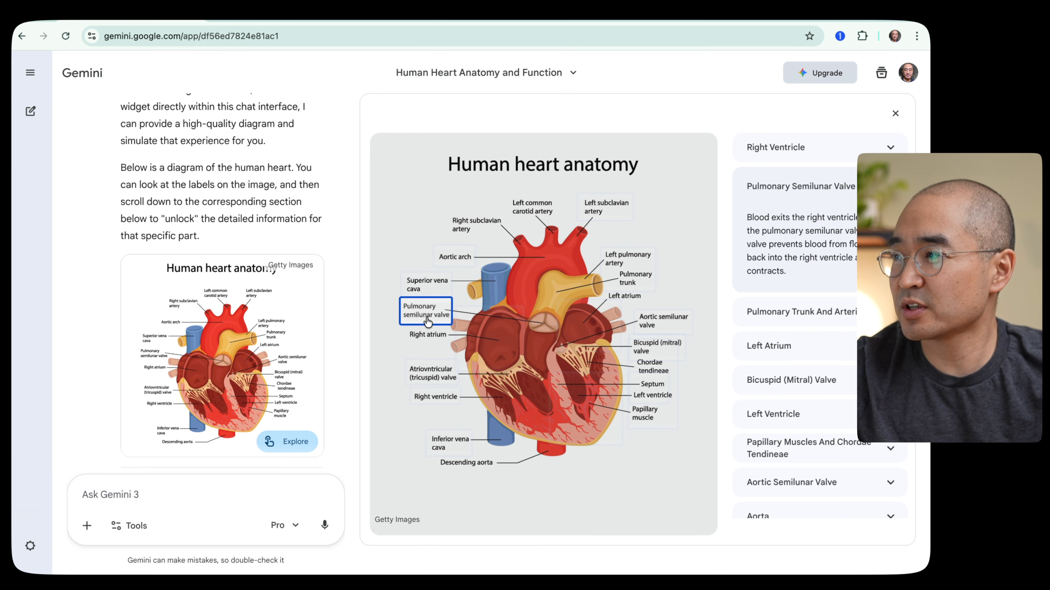
mouse_move(637, 442)
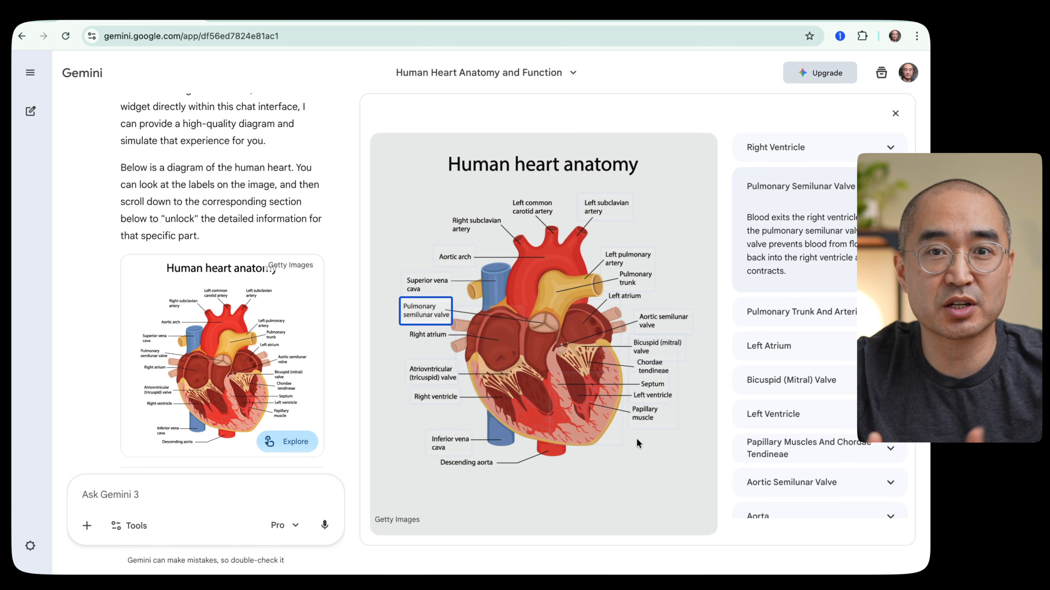
mouse_move(301, 256)
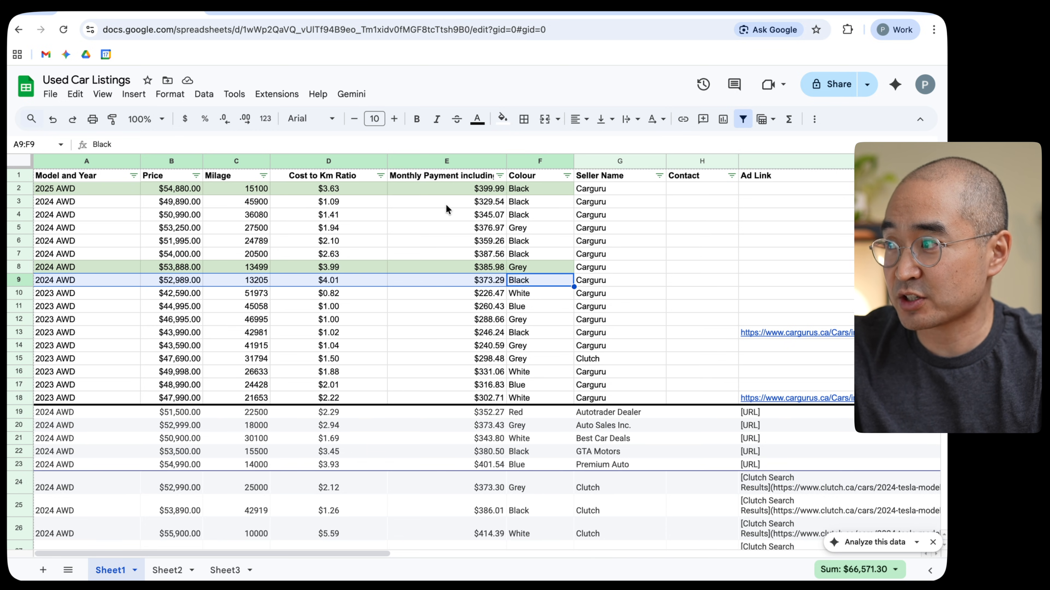
mouse_move(443, 192)
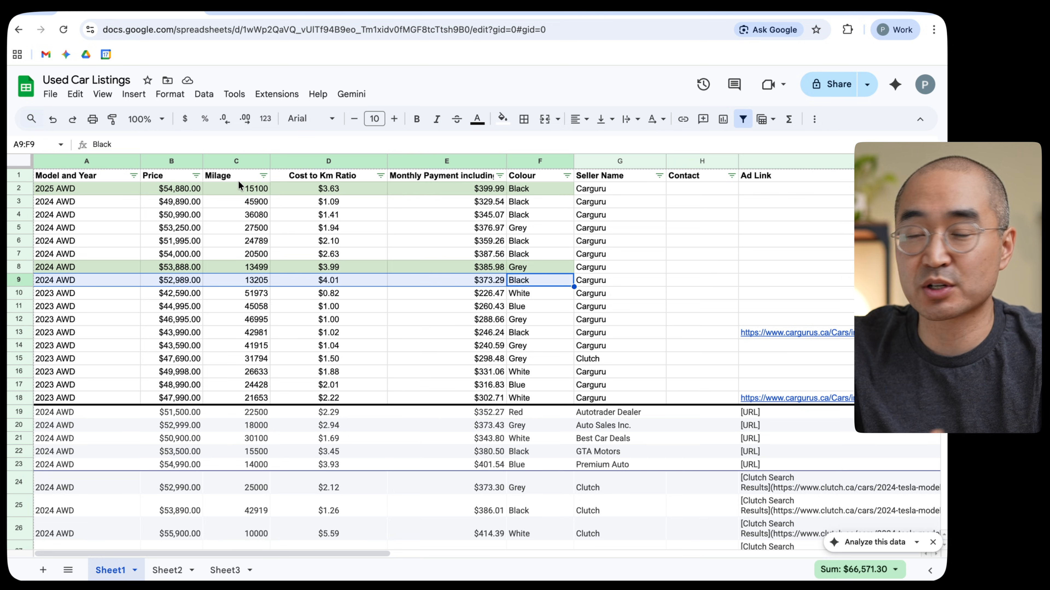
mouse_move(92, 226)
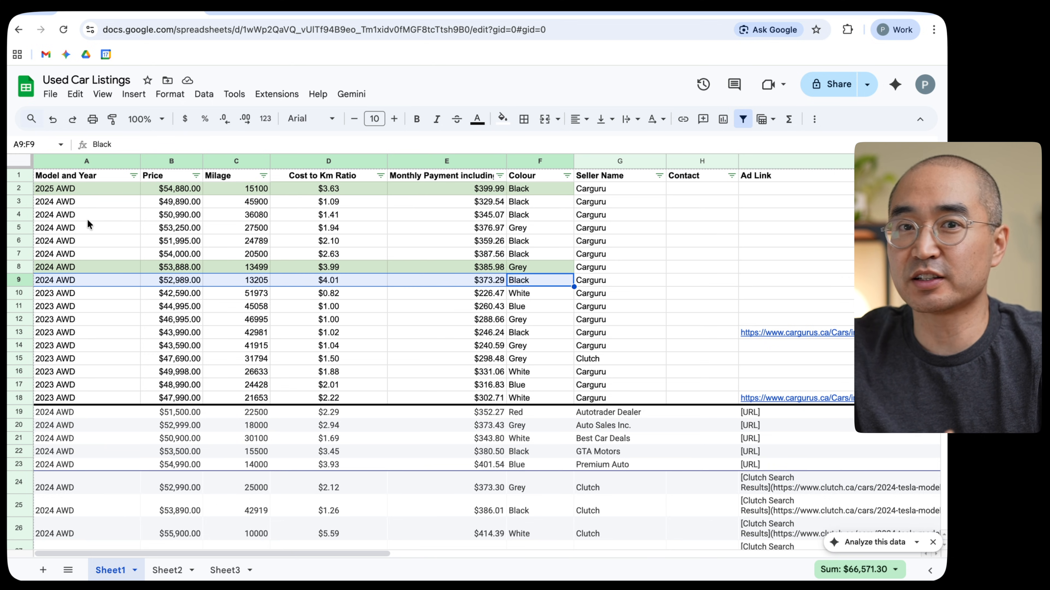
mouse_move(75, 204)
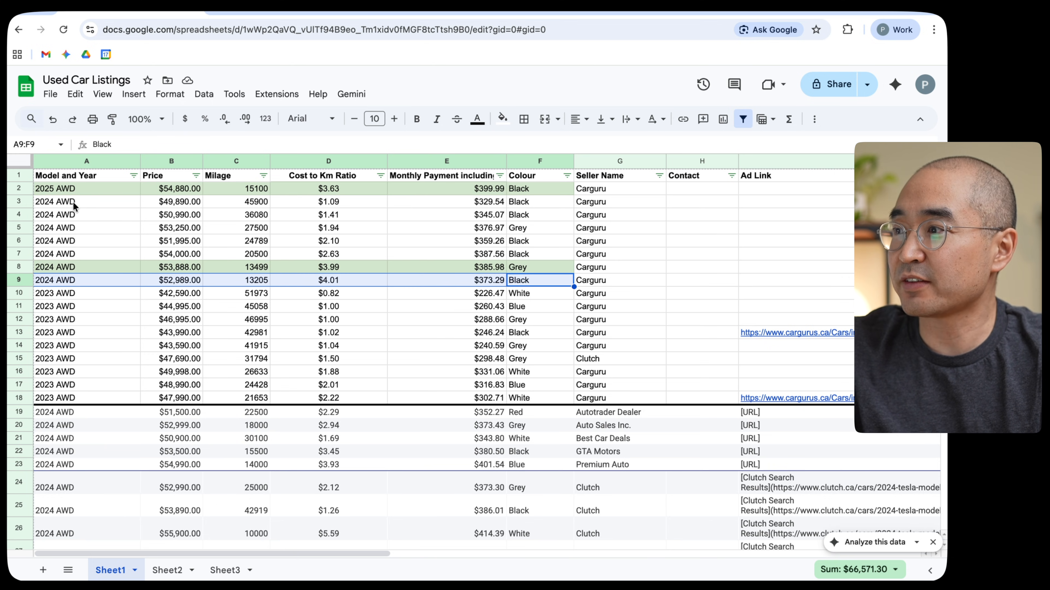
mouse_move(224, 243)
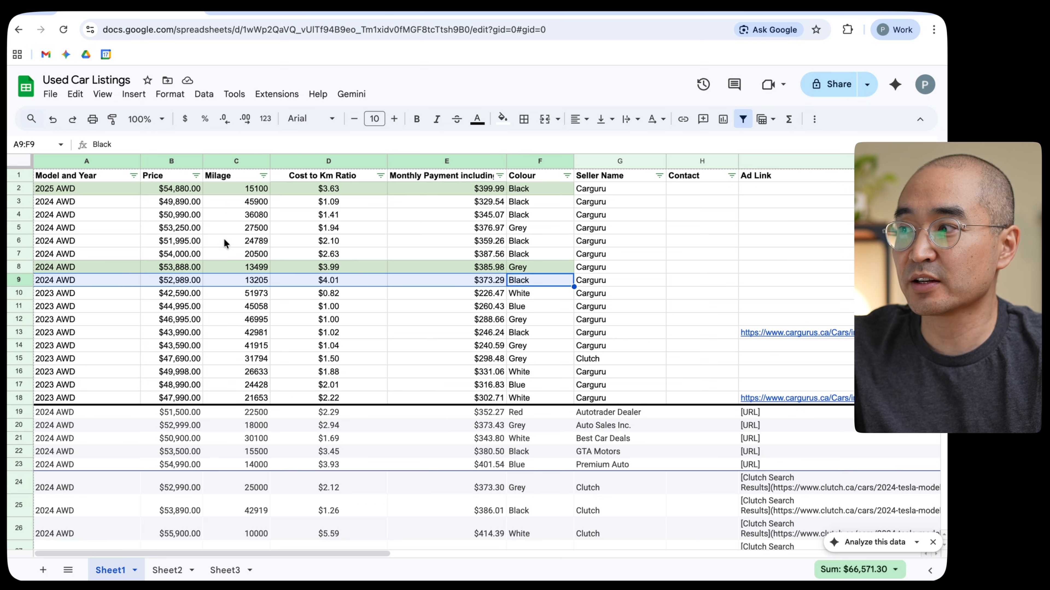
mouse_move(251, 274)
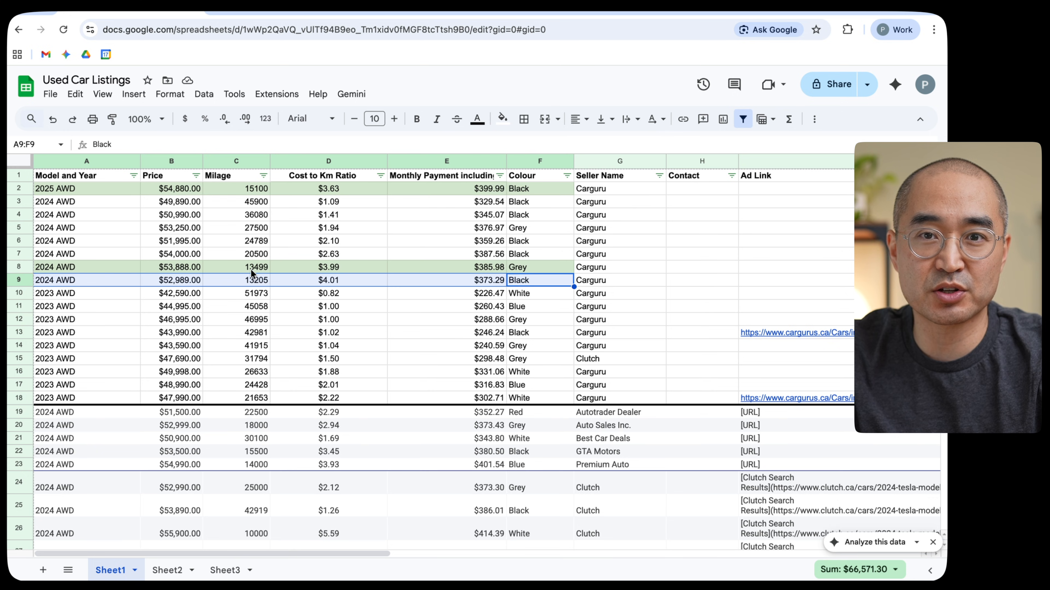
mouse_move(86, 221)
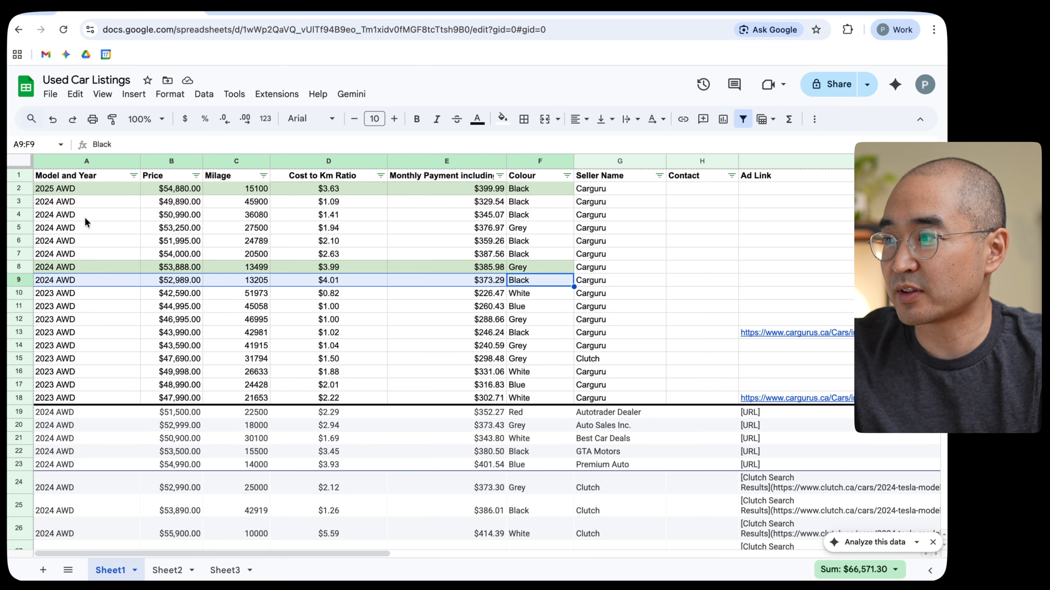
mouse_move(30, 359)
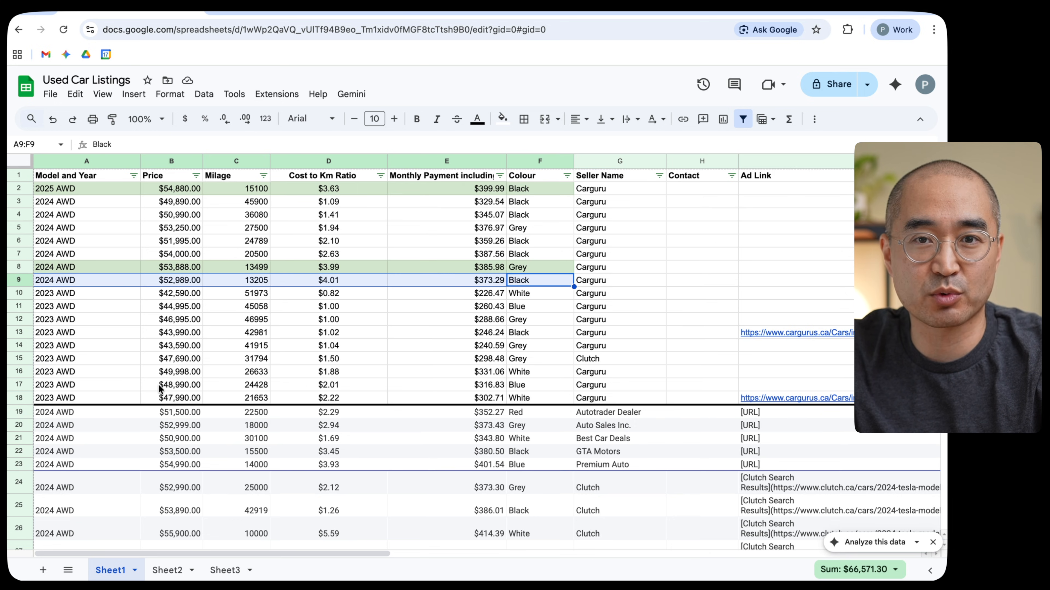
mouse_move(319, 347)
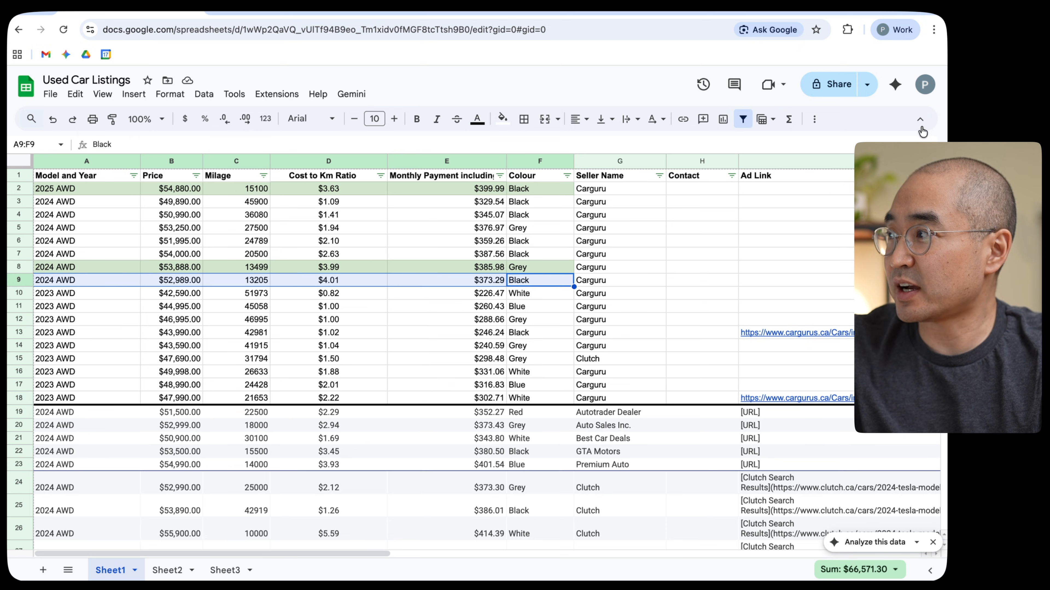
mouse_move(895, 85)
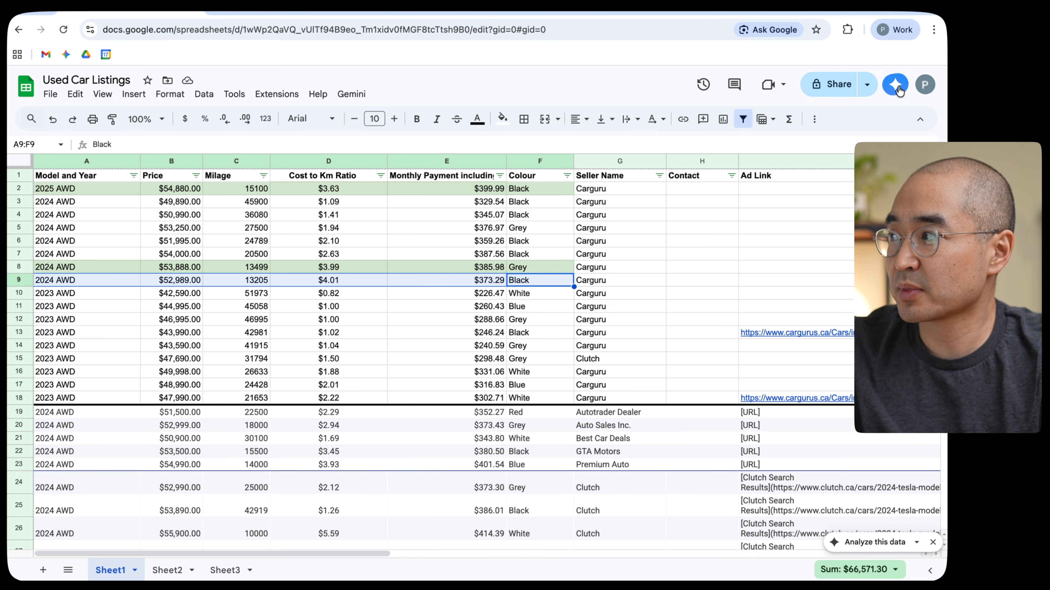
click(894, 83)
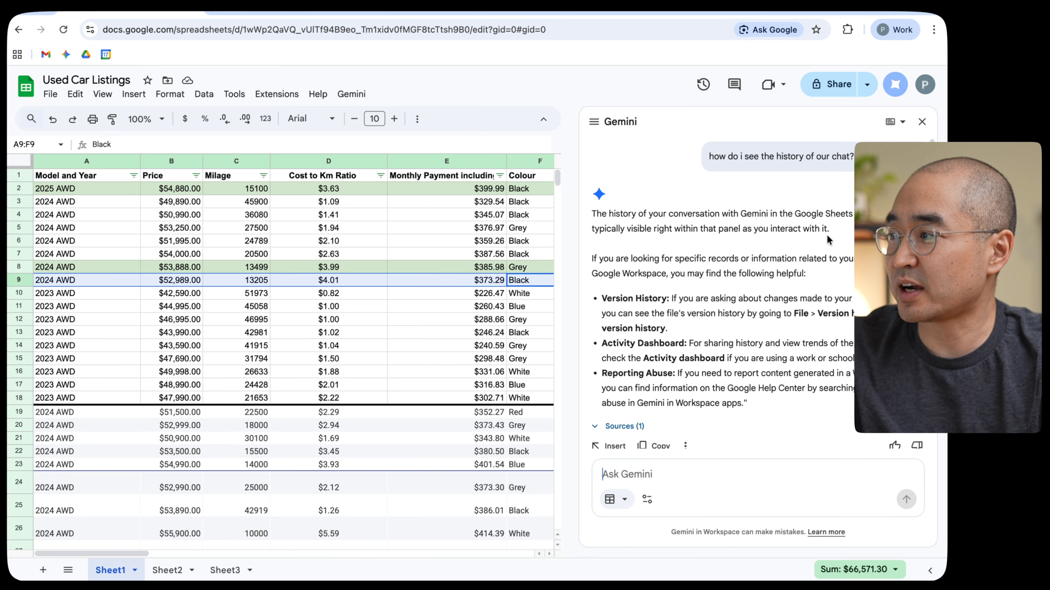
scroll(down, 3)
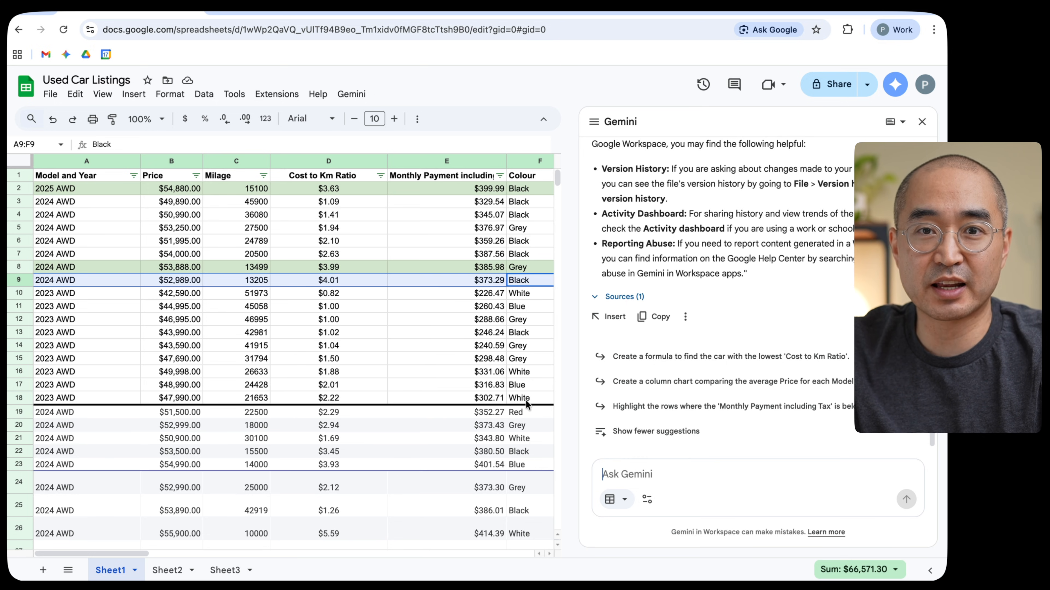
mouse_move(529, 435)
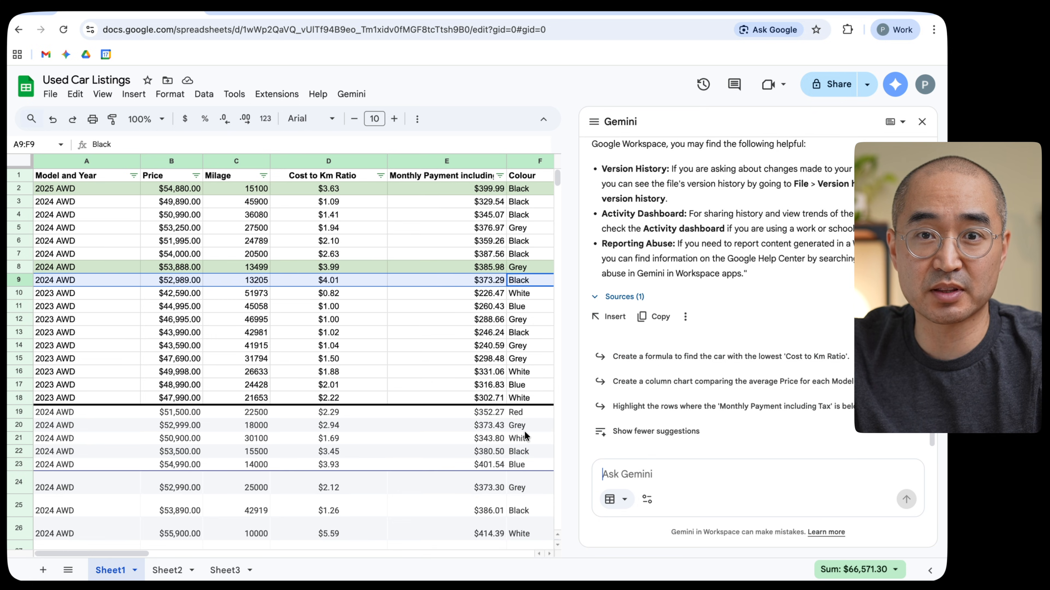
scroll(down, 3)
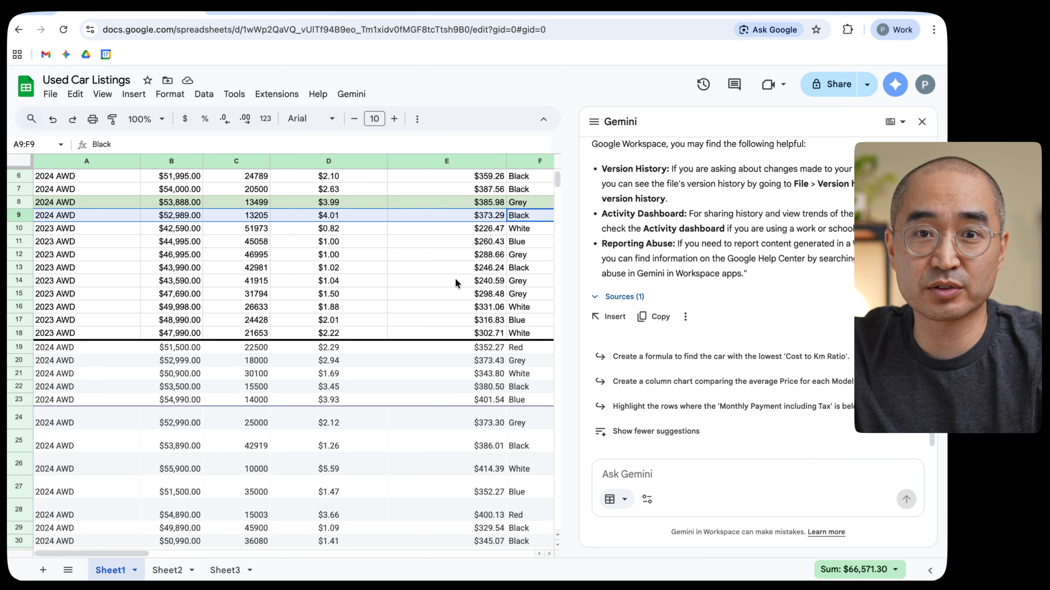
mouse_move(423, 321)
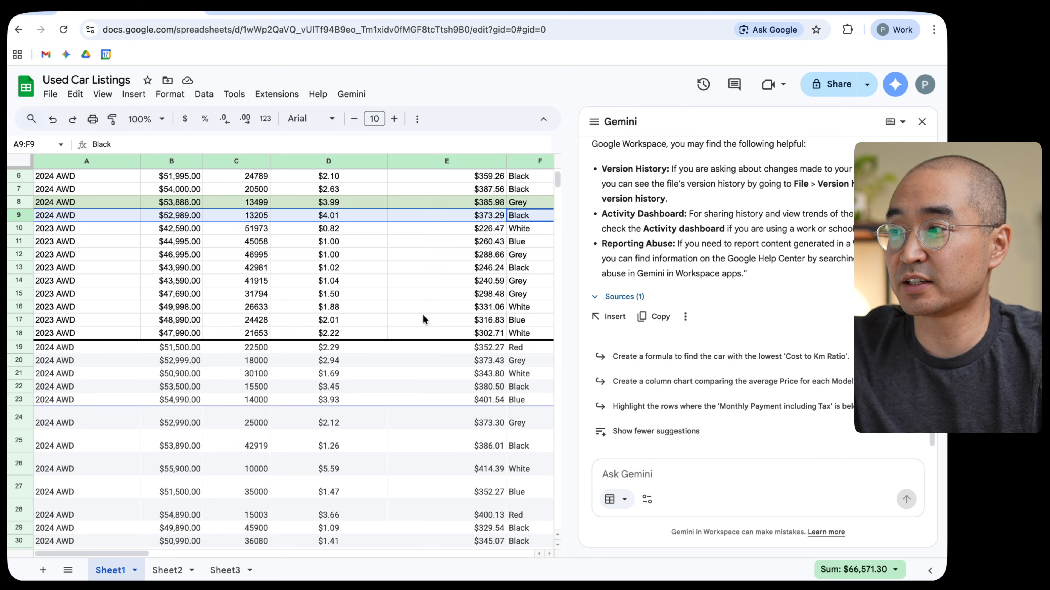
scroll(down, 3)
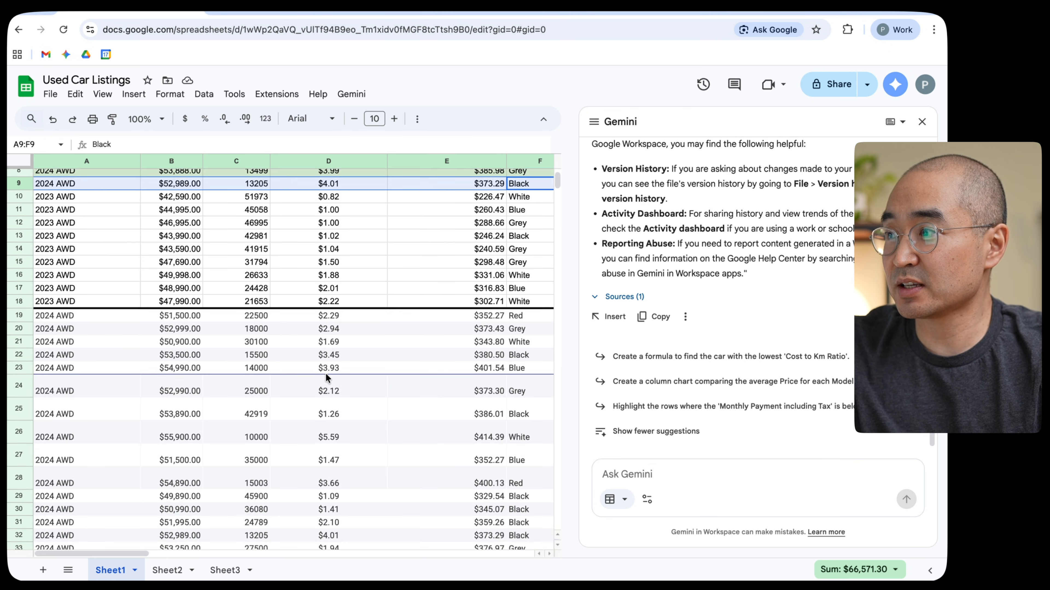
scroll(down, 3)
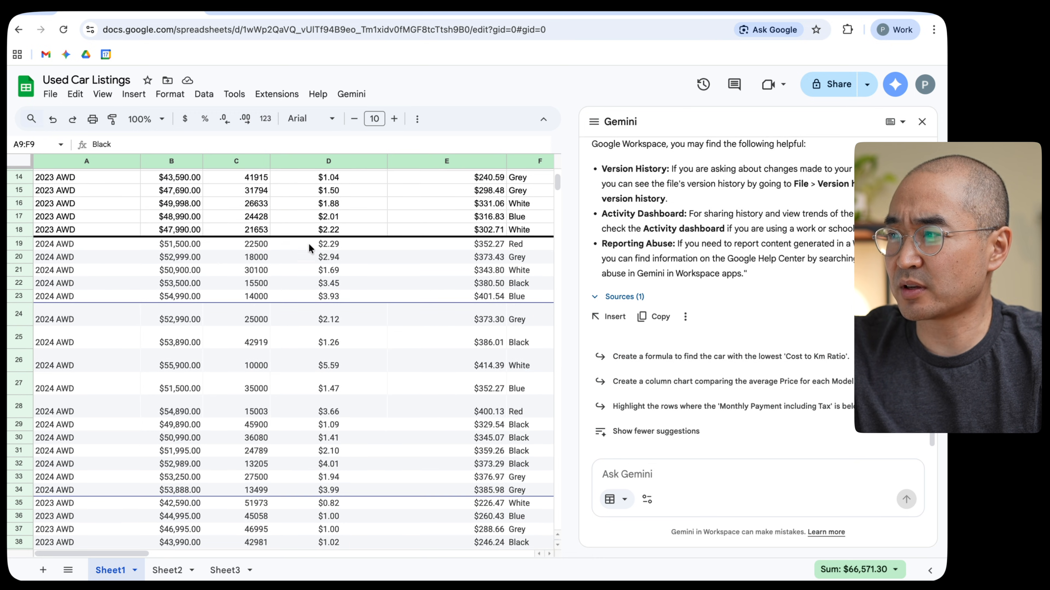
mouse_move(160, 315)
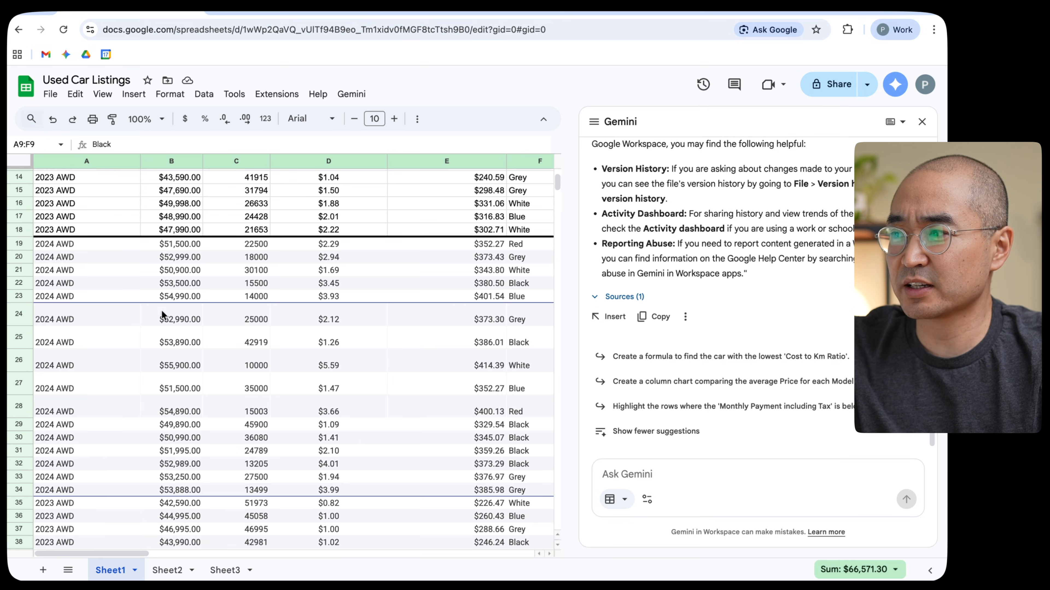
scroll(down, 3)
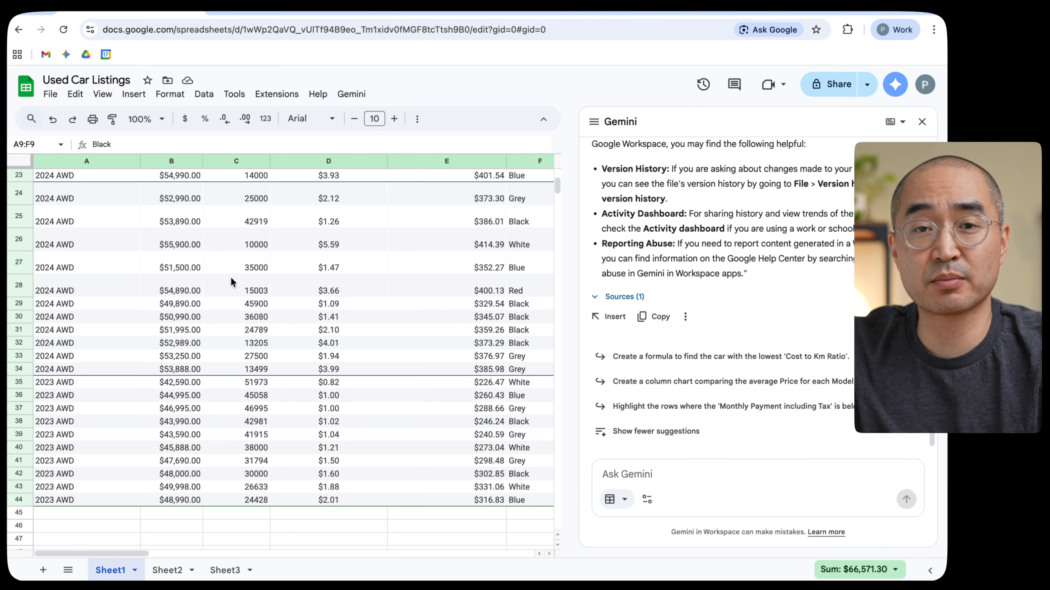
mouse_move(227, 298)
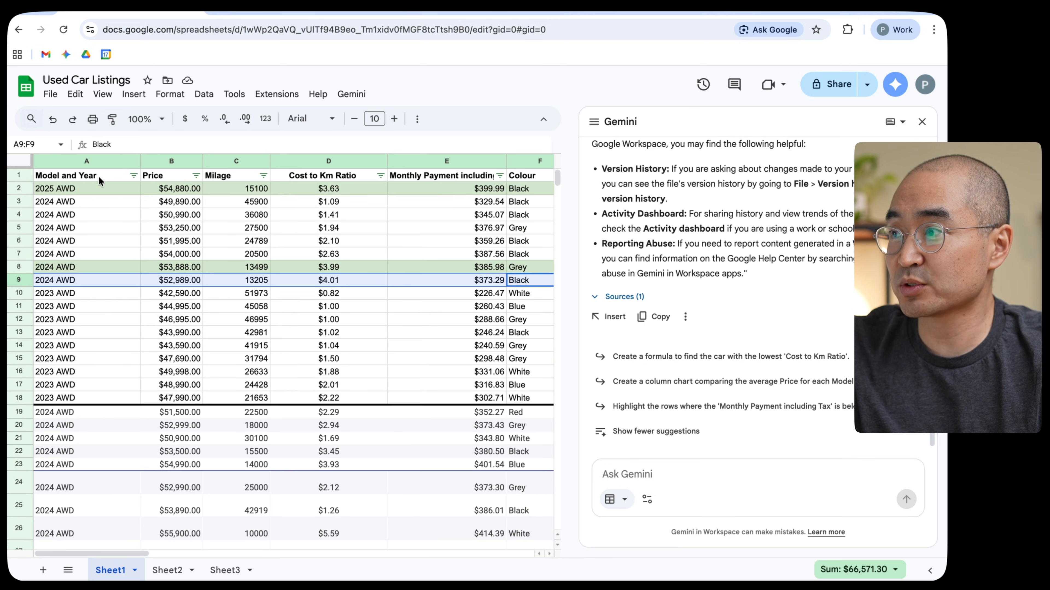
mouse_move(114, 475)
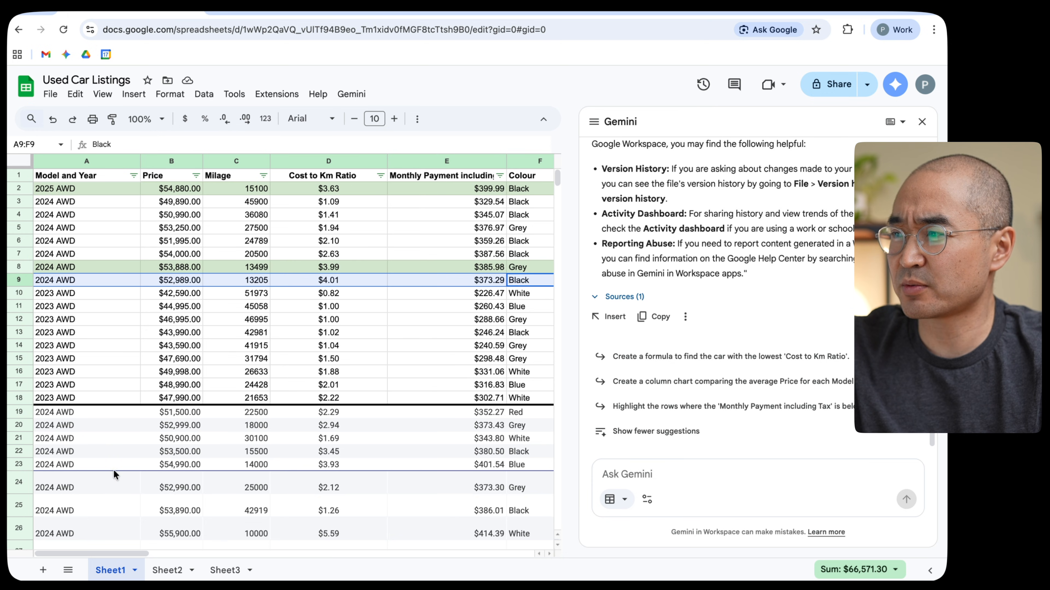
mouse_move(254, 421)
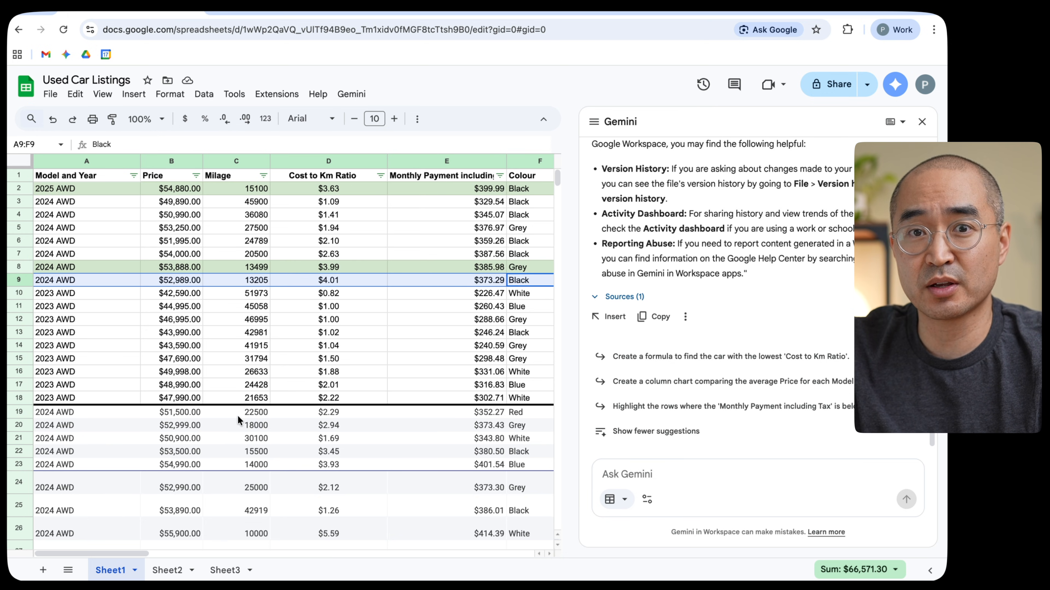
mouse_move(261, 413)
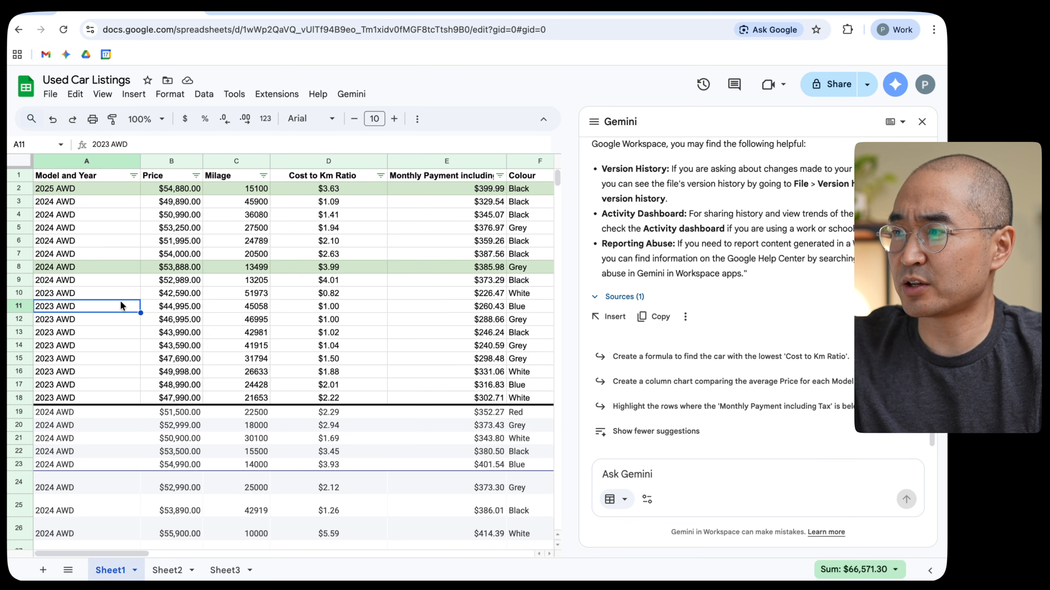
click(86, 280)
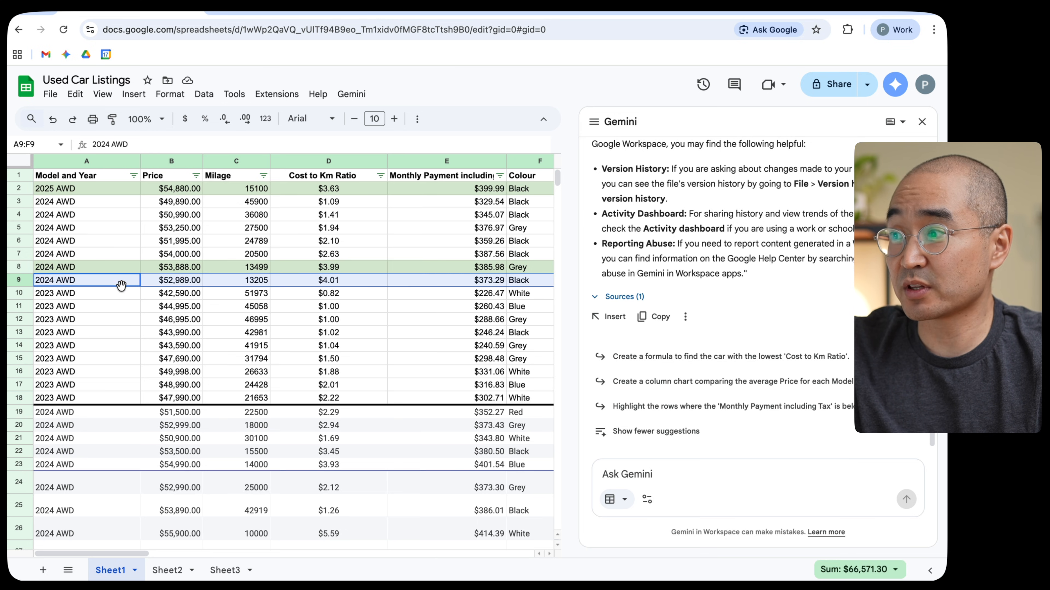
mouse_move(72, 288)
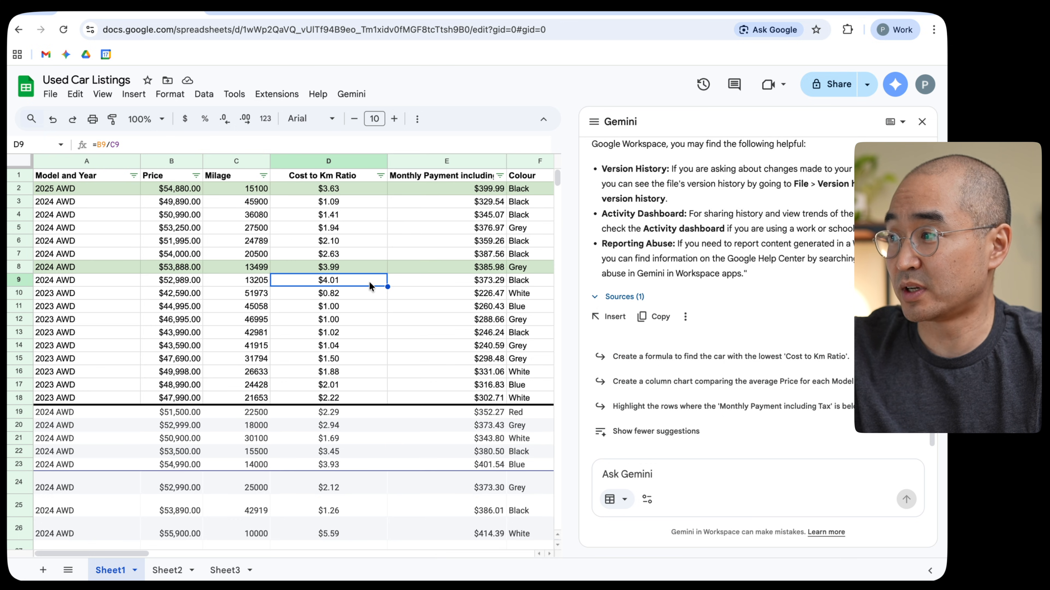
mouse_move(529, 287)
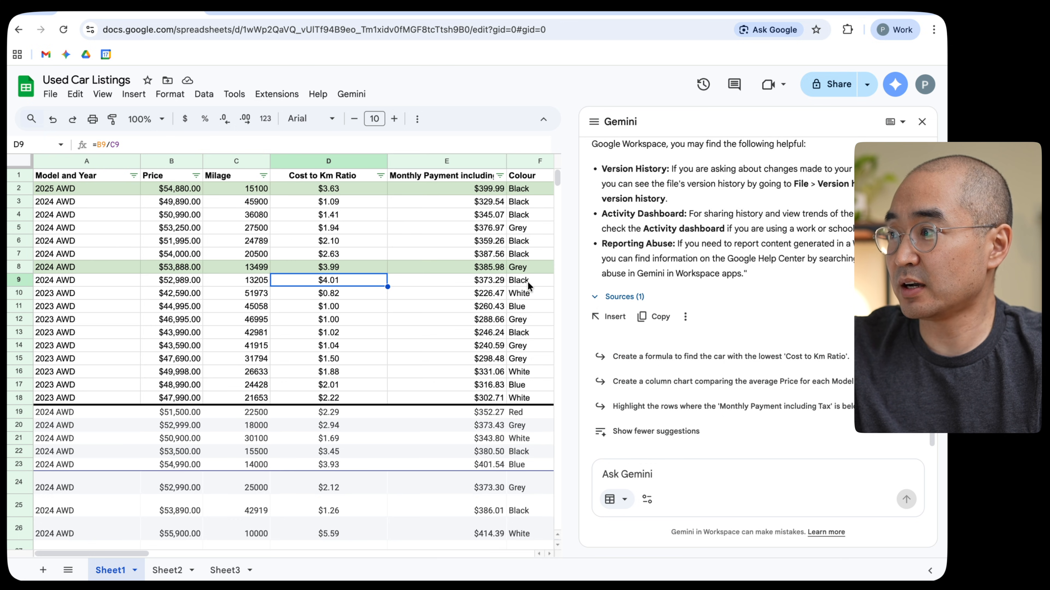
click(528, 280)
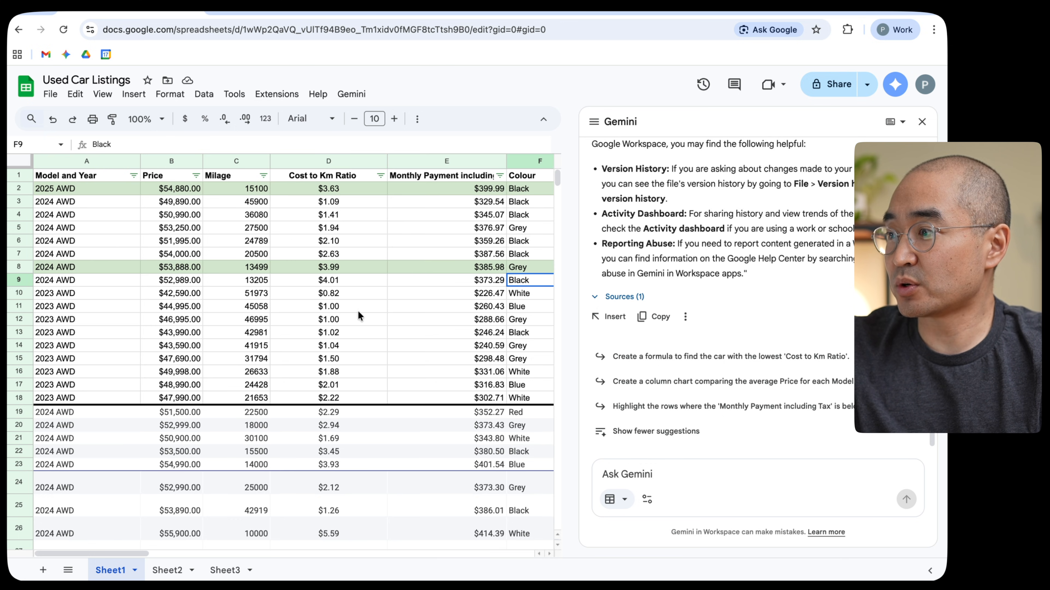
scroll(down, 3)
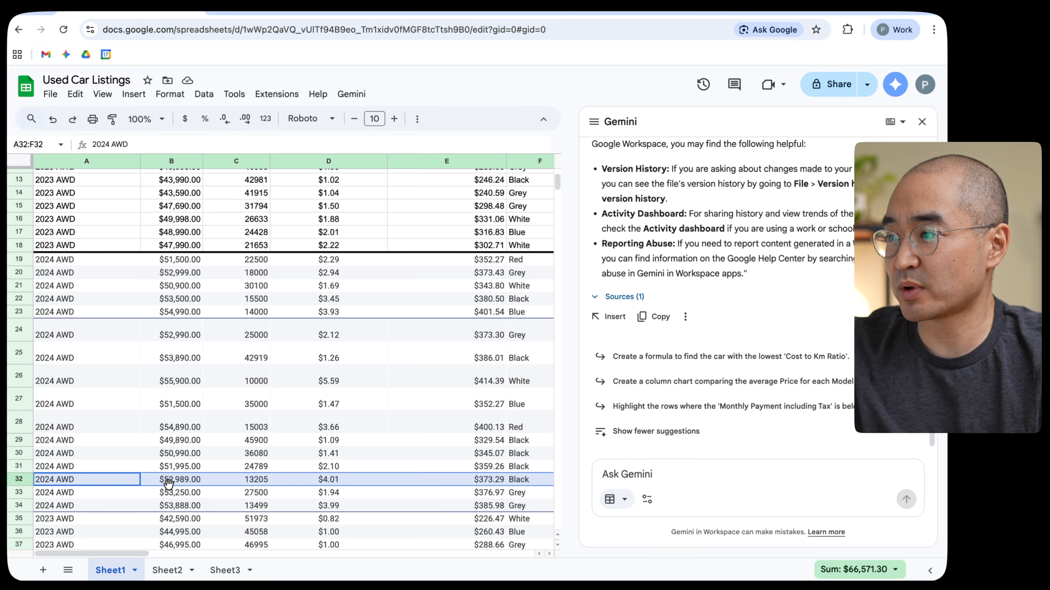
mouse_move(127, 468)
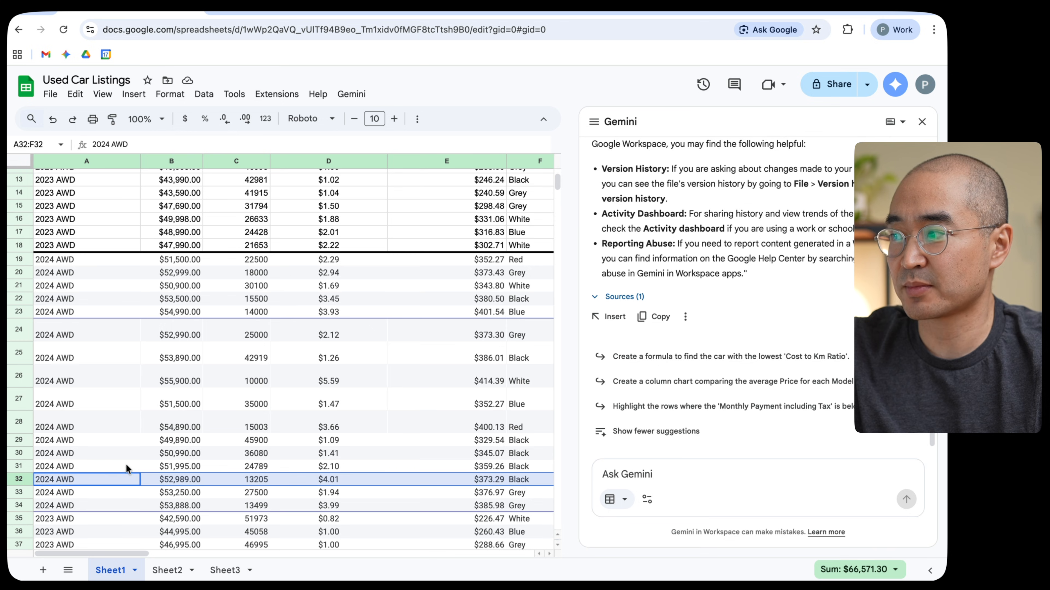
mouse_move(214, 489)
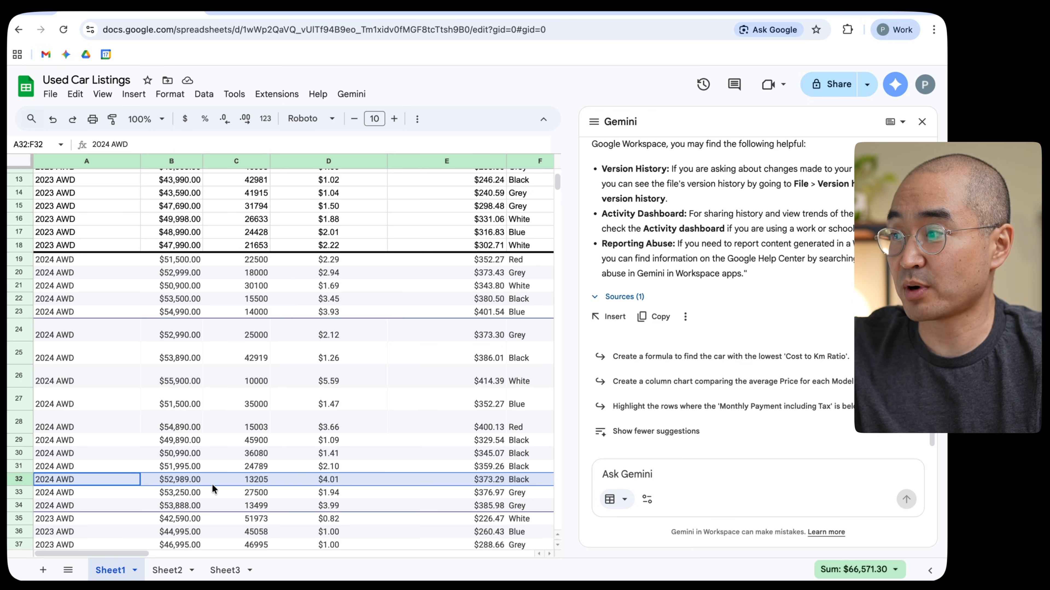
mouse_move(467, 492)
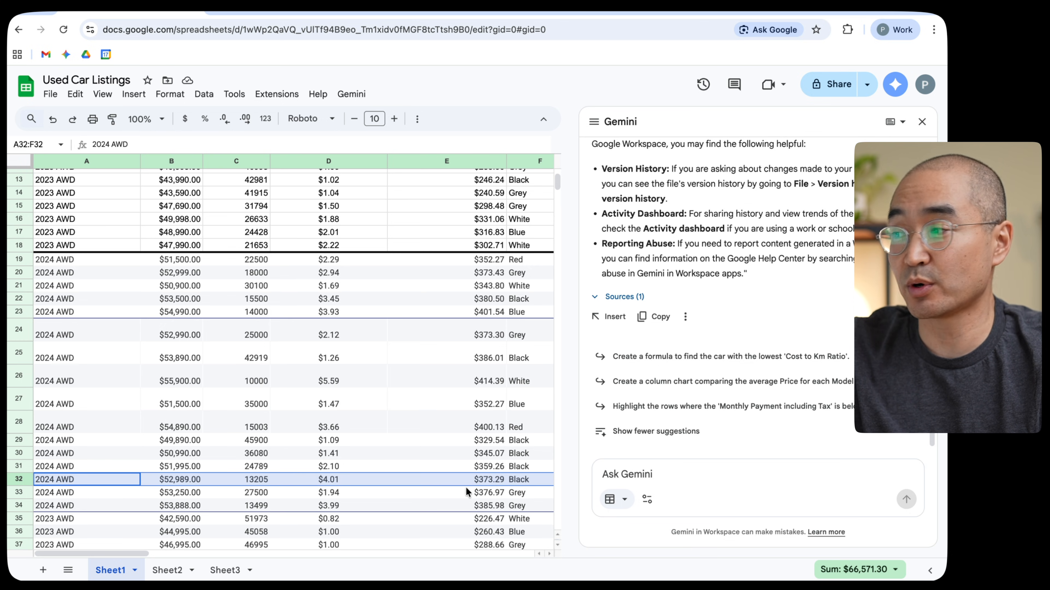
mouse_move(423, 481)
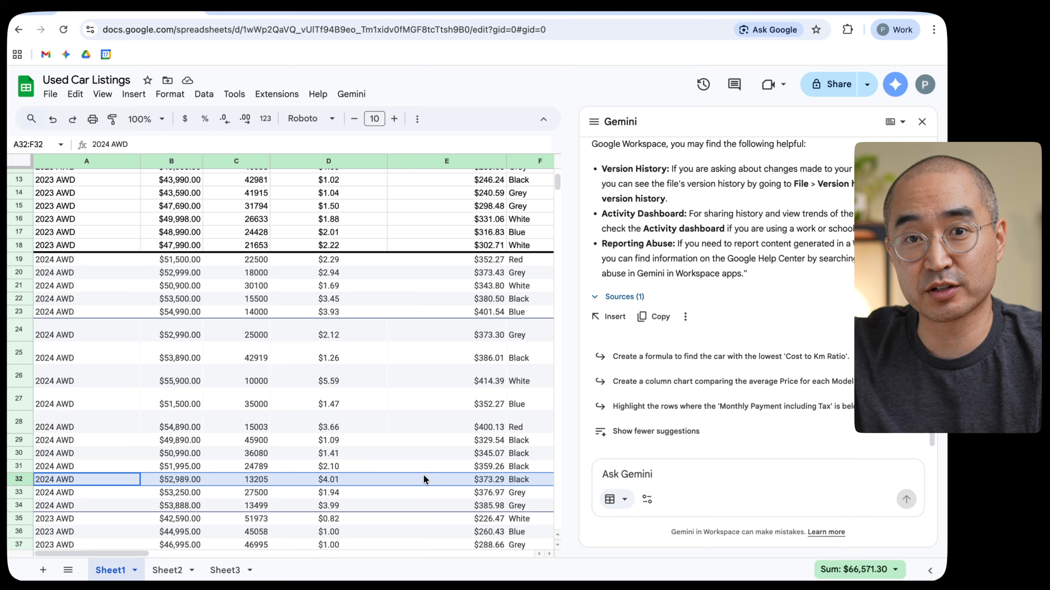
scroll(down, 3)
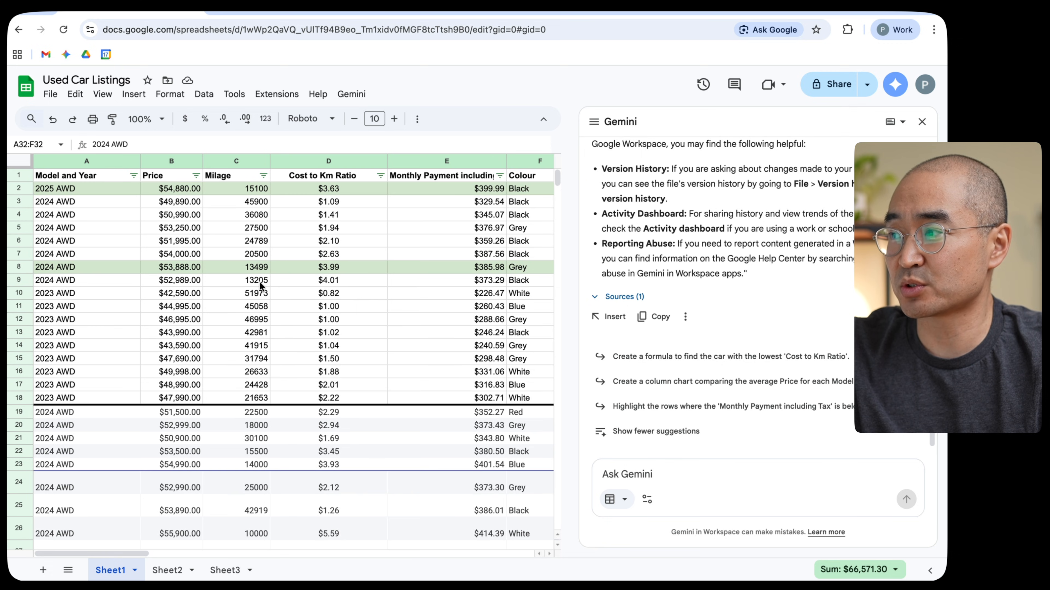
mouse_move(87, 271)
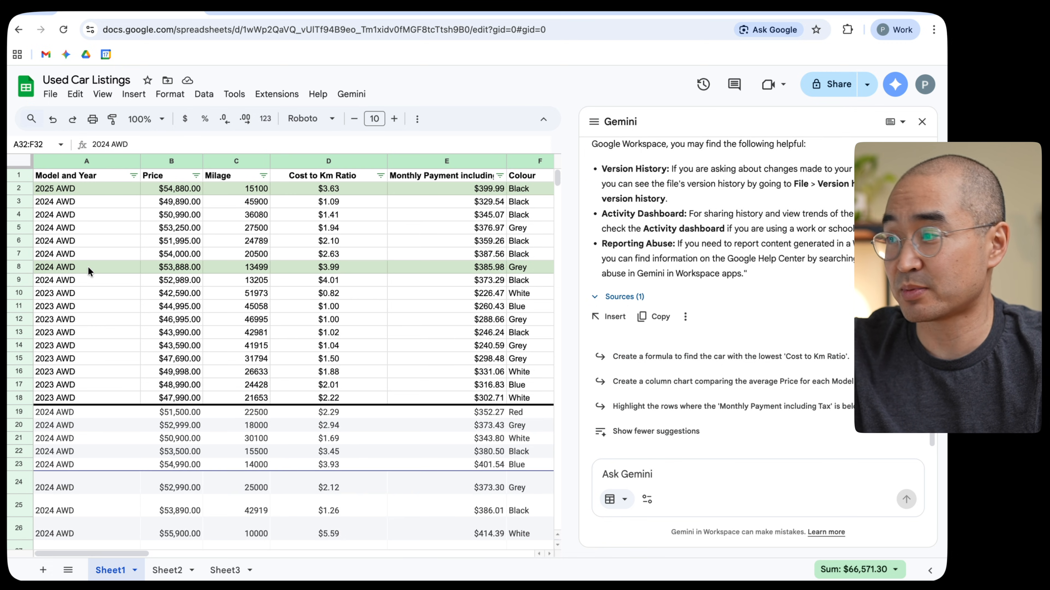
click(86, 266)
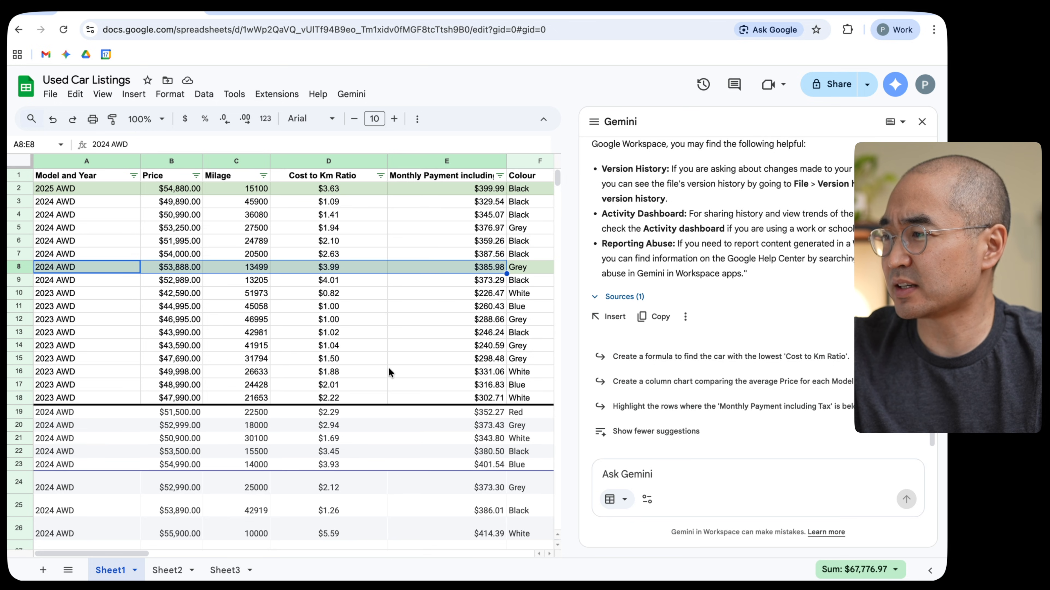
scroll(down, 3)
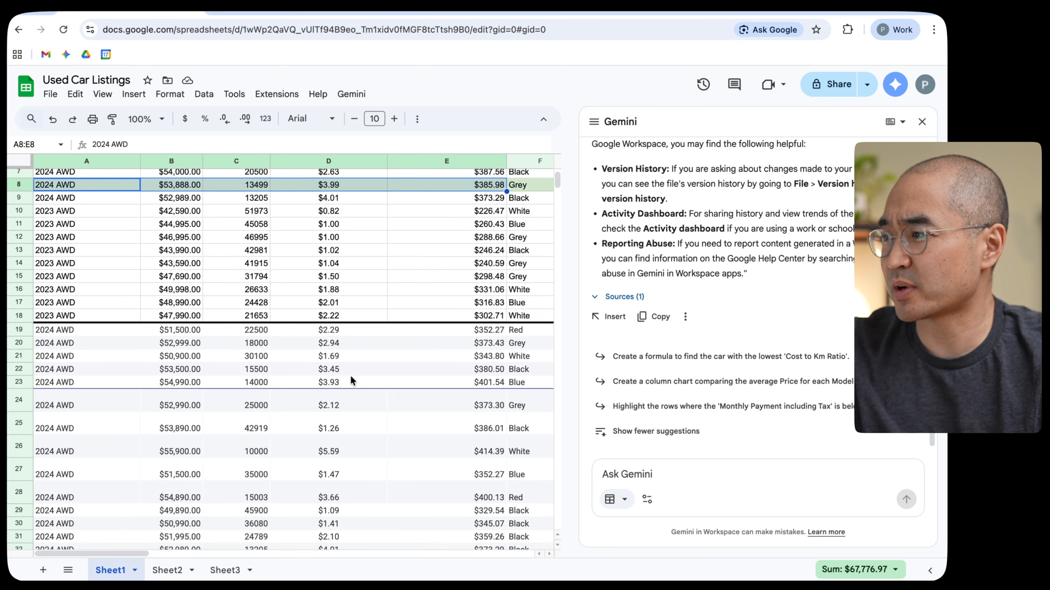
scroll(down, 3)
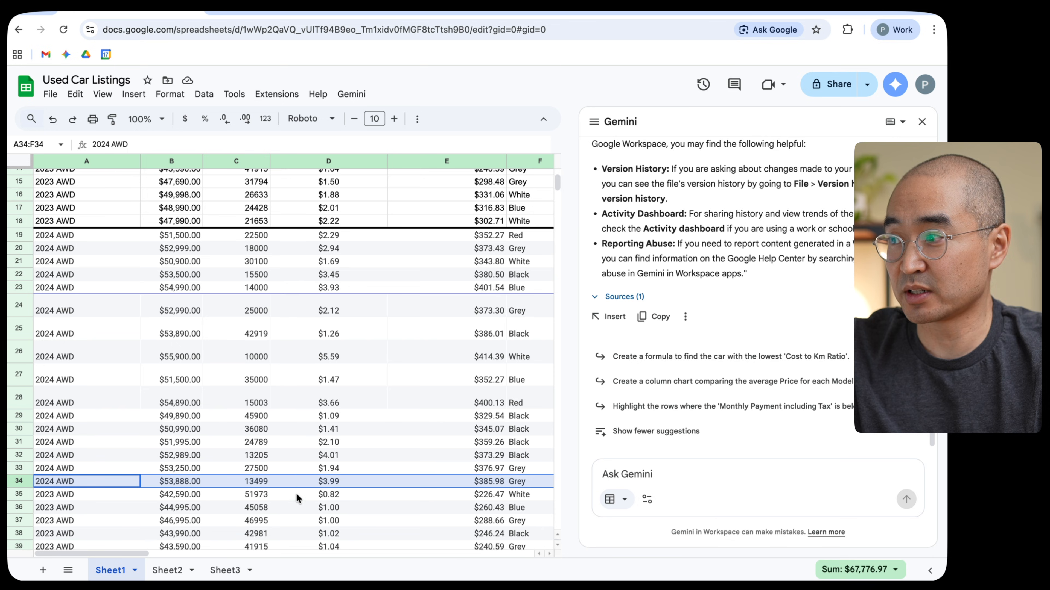
mouse_move(330, 396)
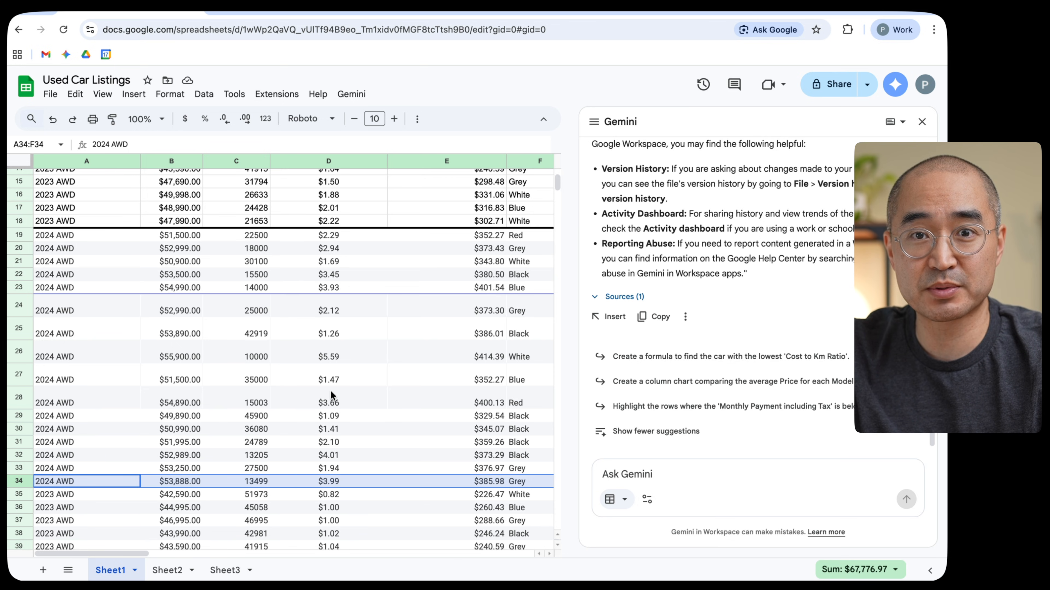
scroll(down, 3)
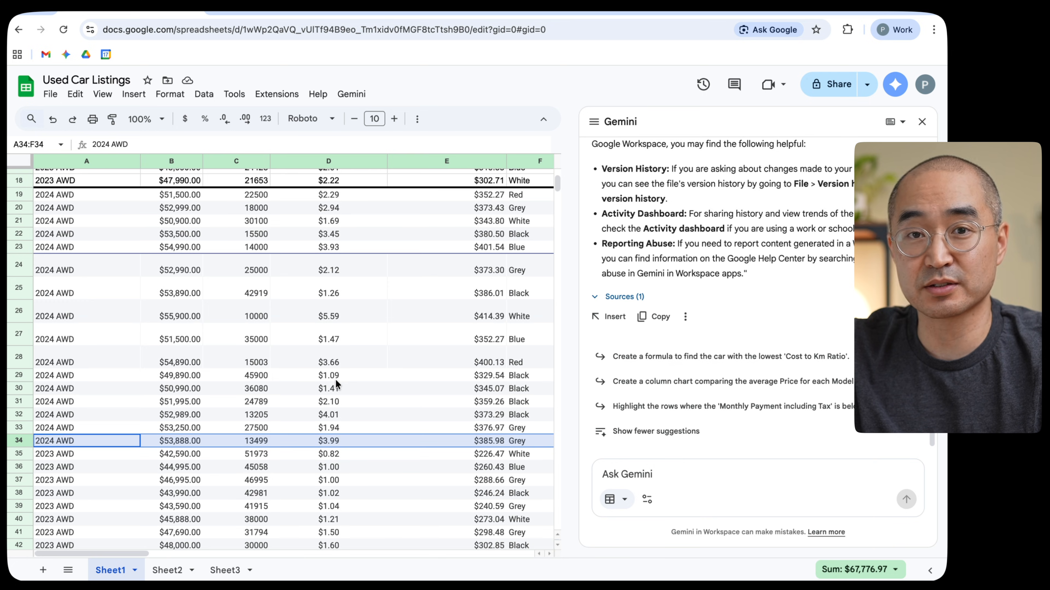
scroll(down, 3)
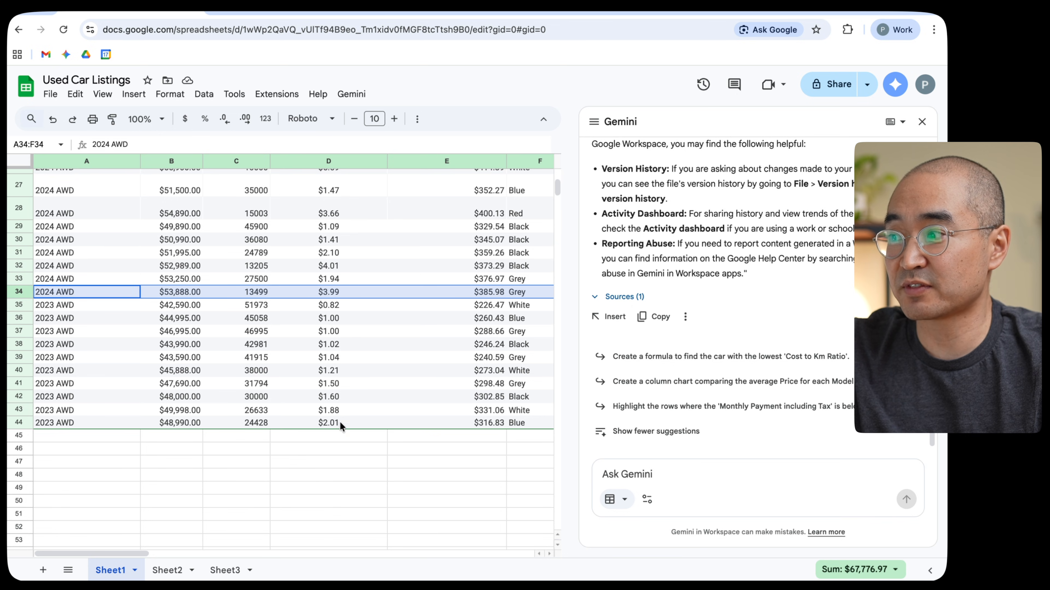
mouse_move(360, 416)
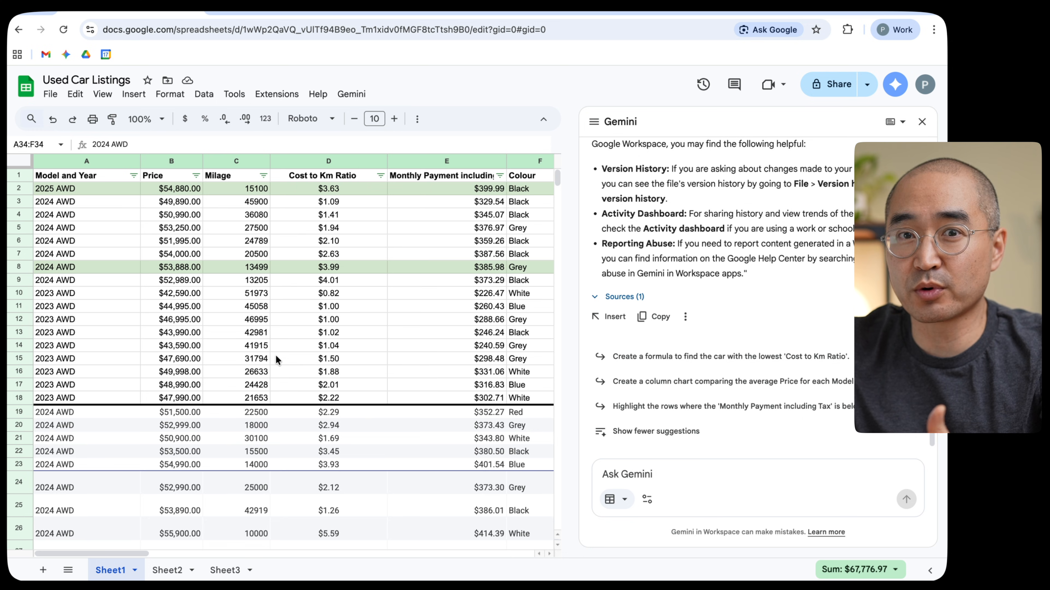
mouse_move(355, 424)
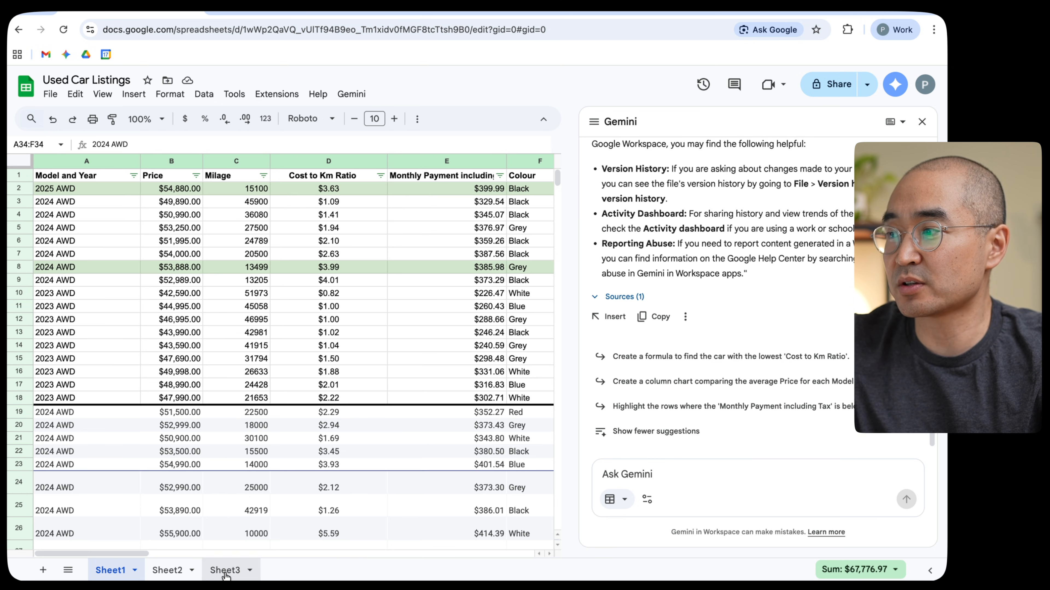
Step: Switch to Sheet3 showing the loan calculator with its $580.85 monthly payment
click(226, 570)
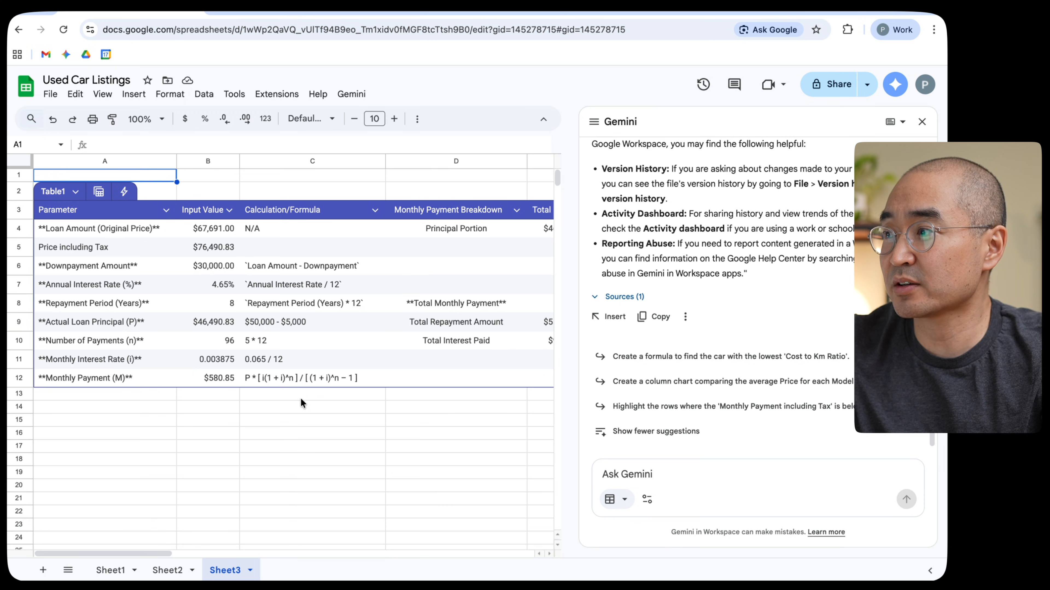
mouse_move(336, 402)
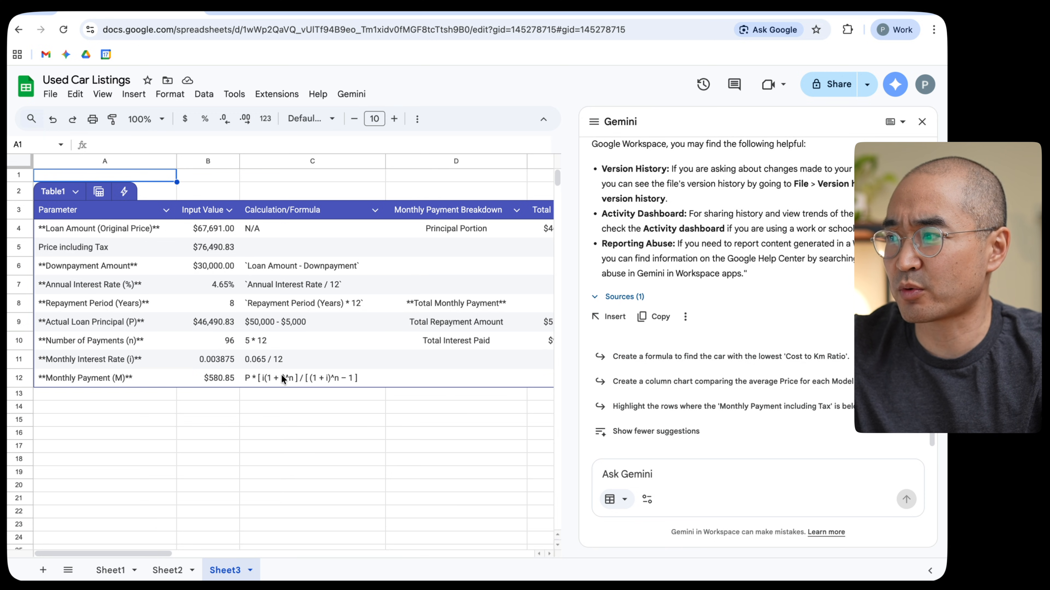
mouse_move(210, 400)
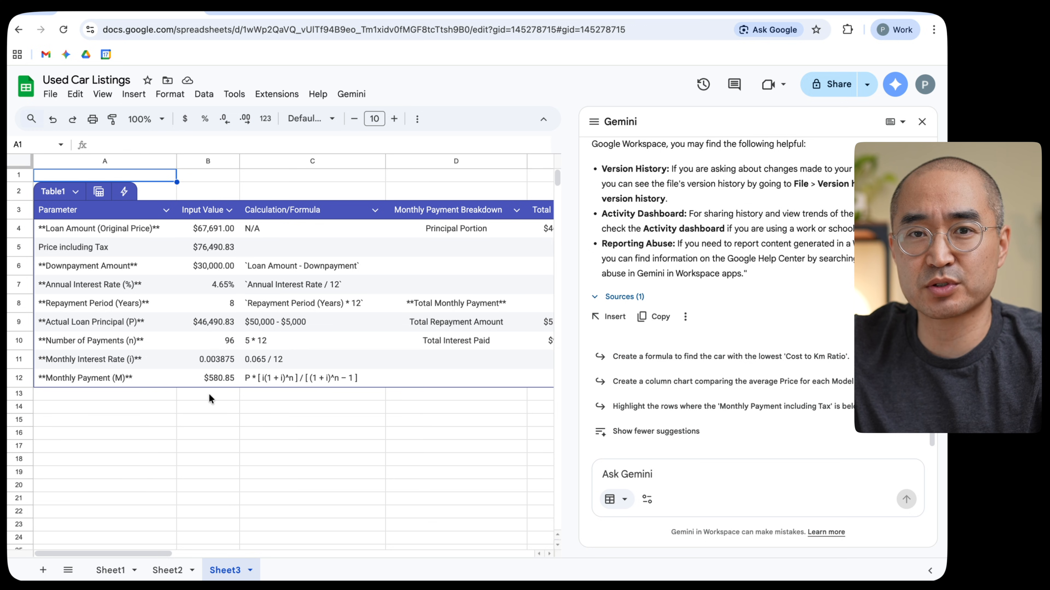
mouse_move(199, 408)
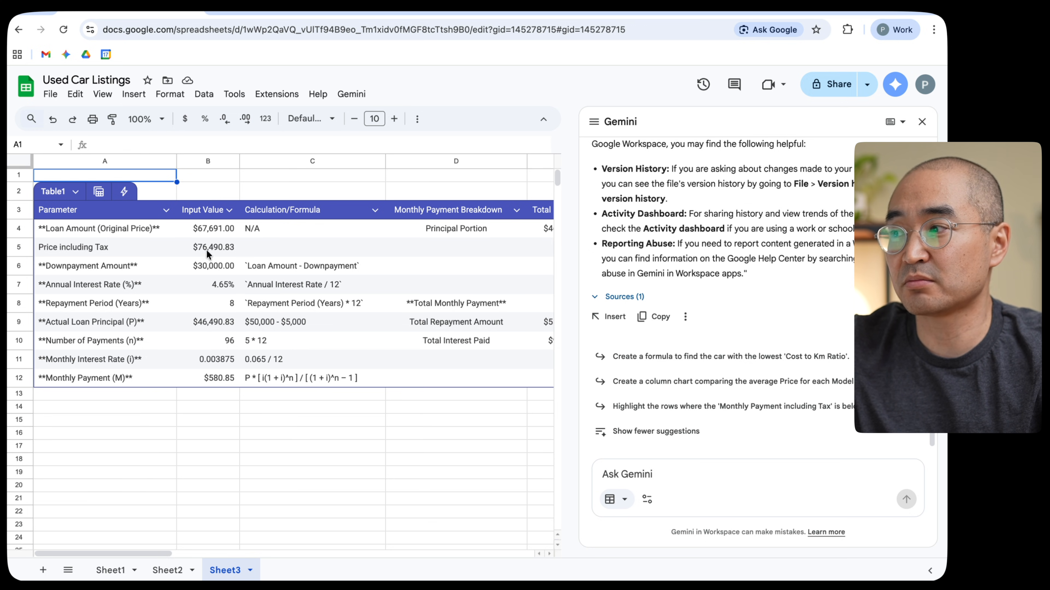
mouse_move(167, 295)
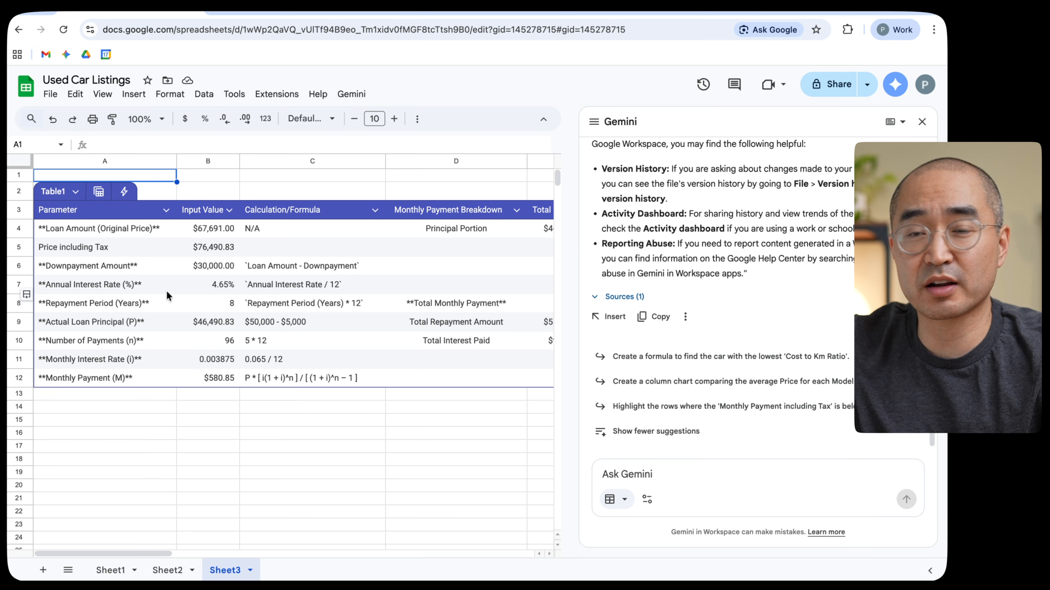
Step: Revisit the Sheet1 listings, then return to Sheet3's loan table with the $67,691 loan amount
click(111, 570)
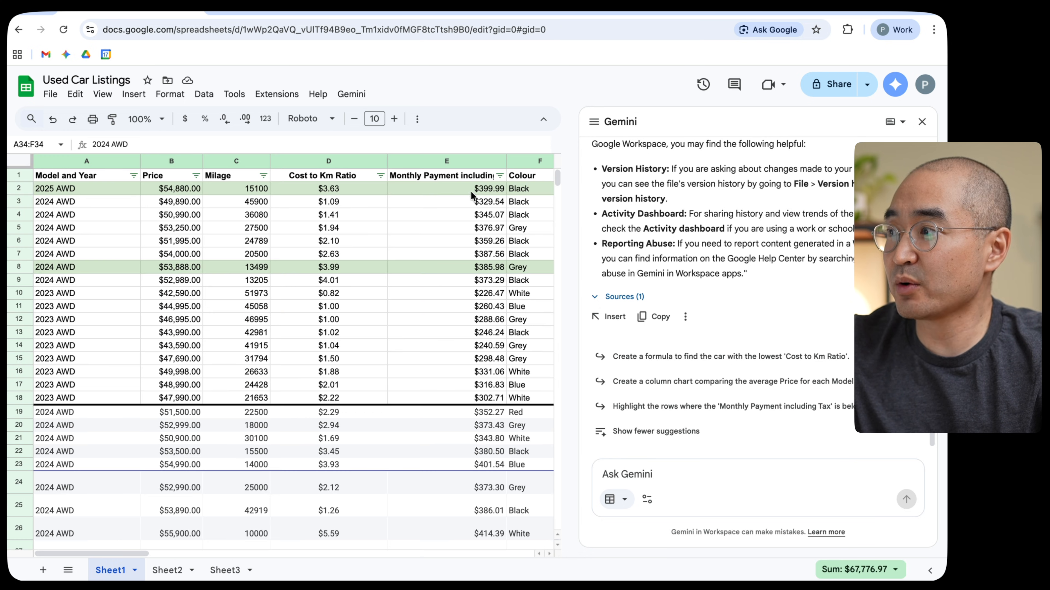
mouse_move(491, 199)
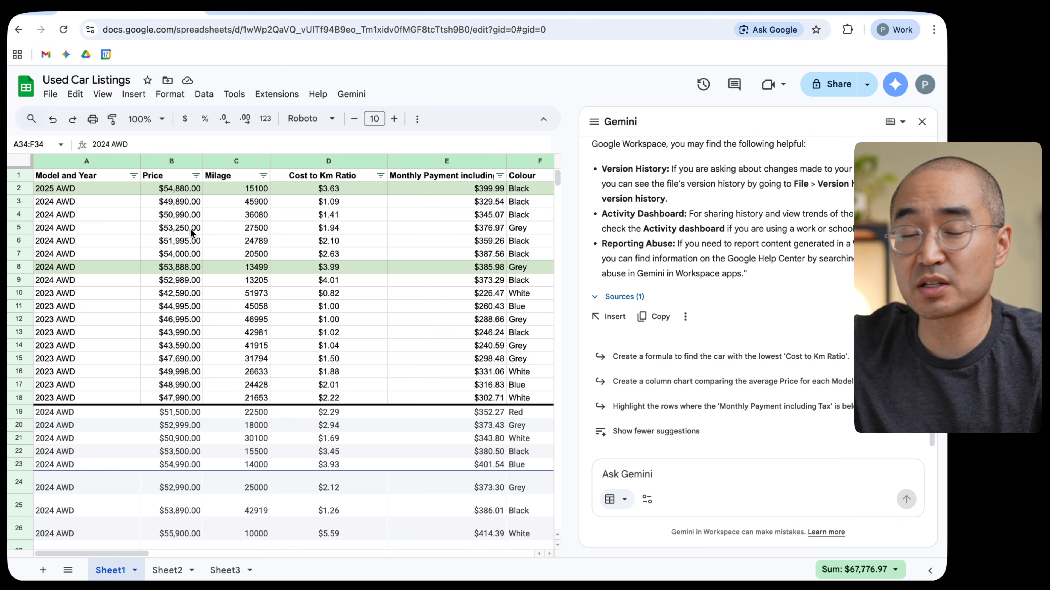
mouse_move(186, 256)
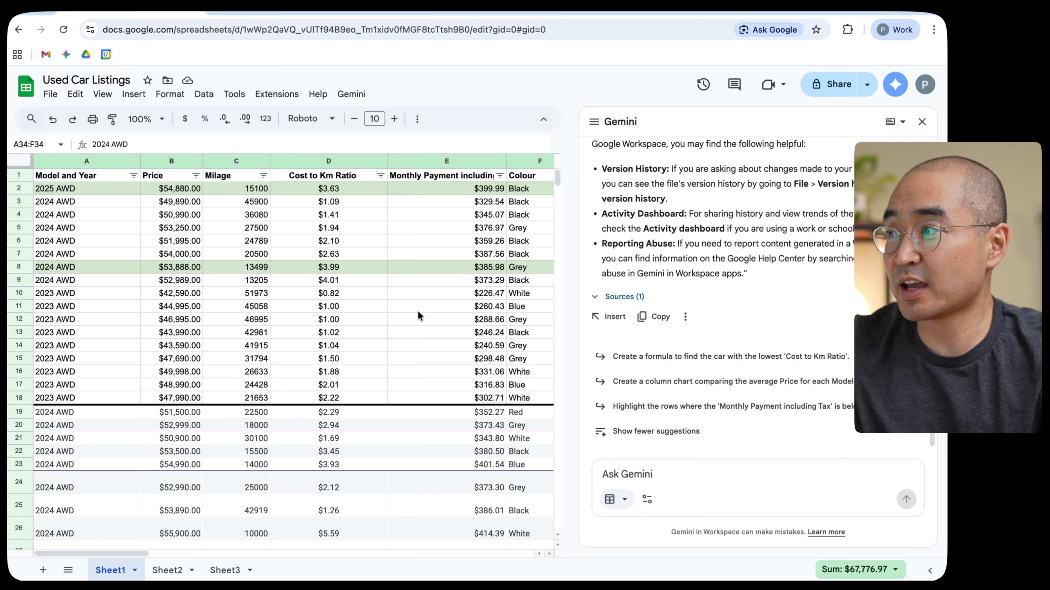
mouse_move(477, 278)
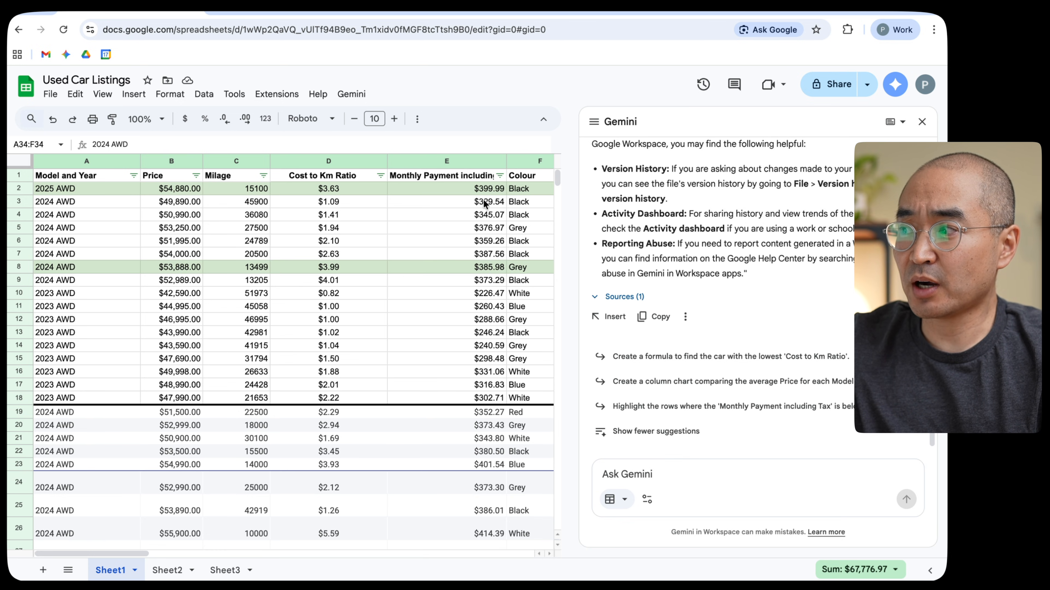
mouse_move(462, 200)
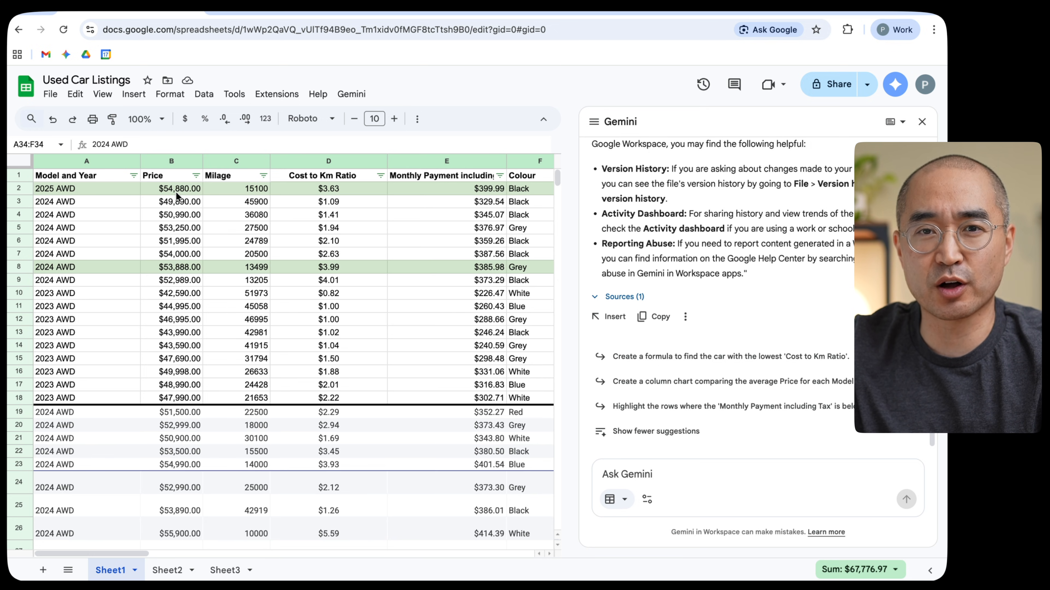
mouse_move(479, 368)
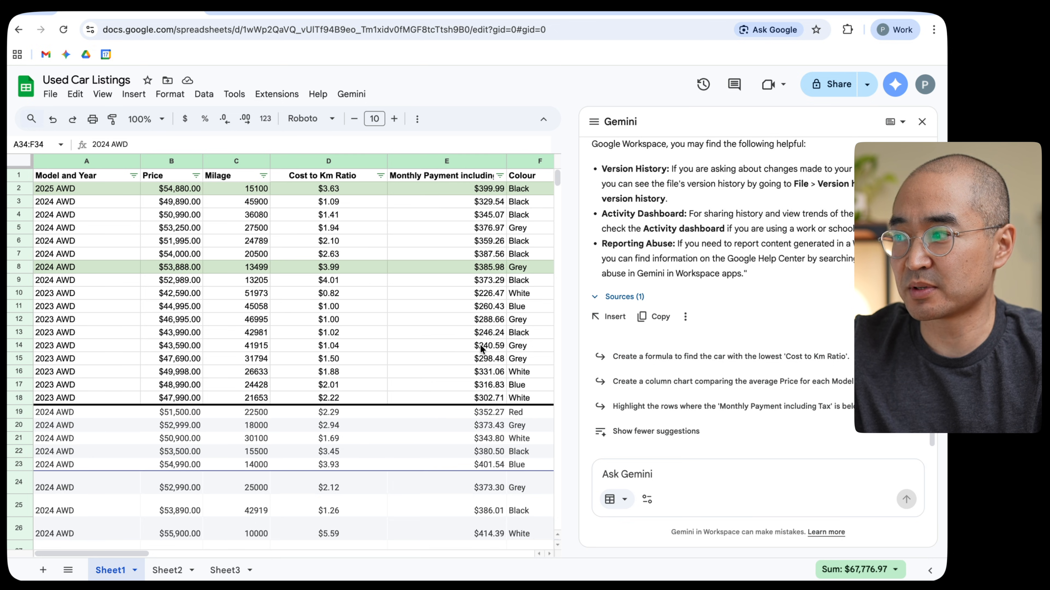
scroll(down, 3)
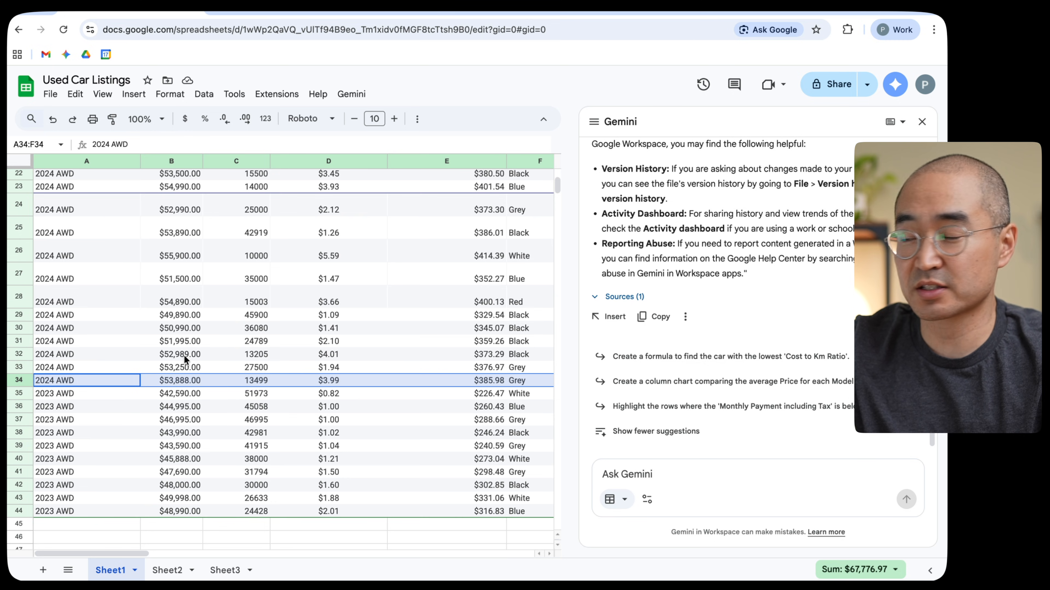
click(226, 569)
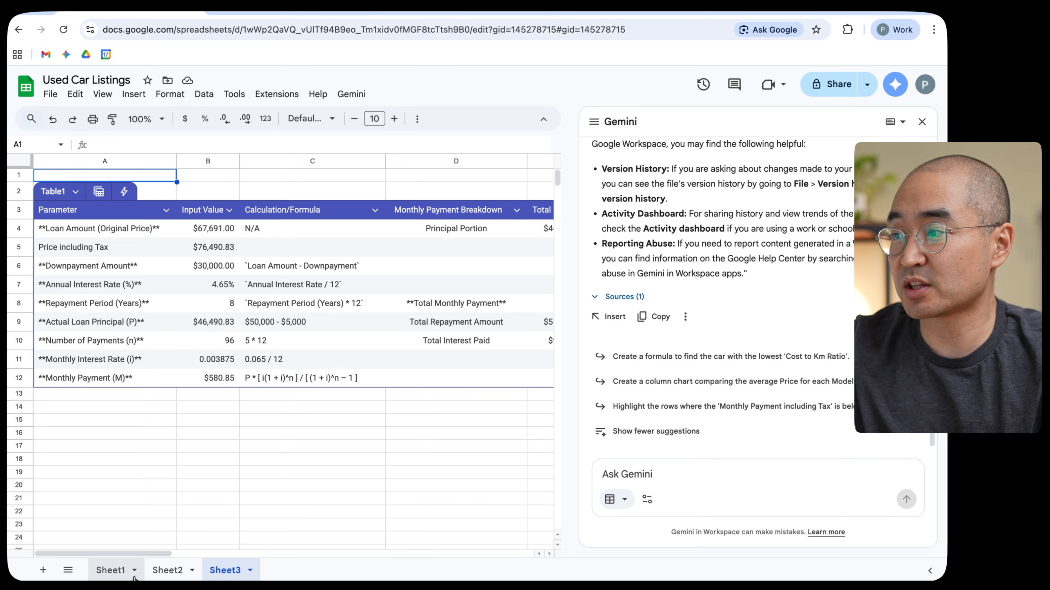
Step: Return to Sheet1's used car listings with their prices and monthly payments
click(111, 570)
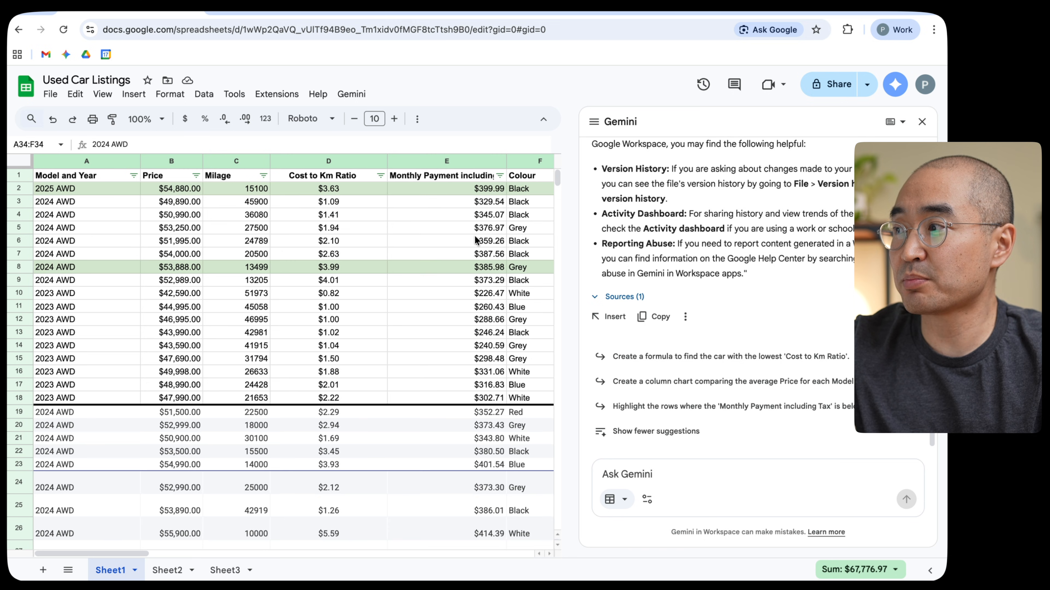
mouse_move(447, 435)
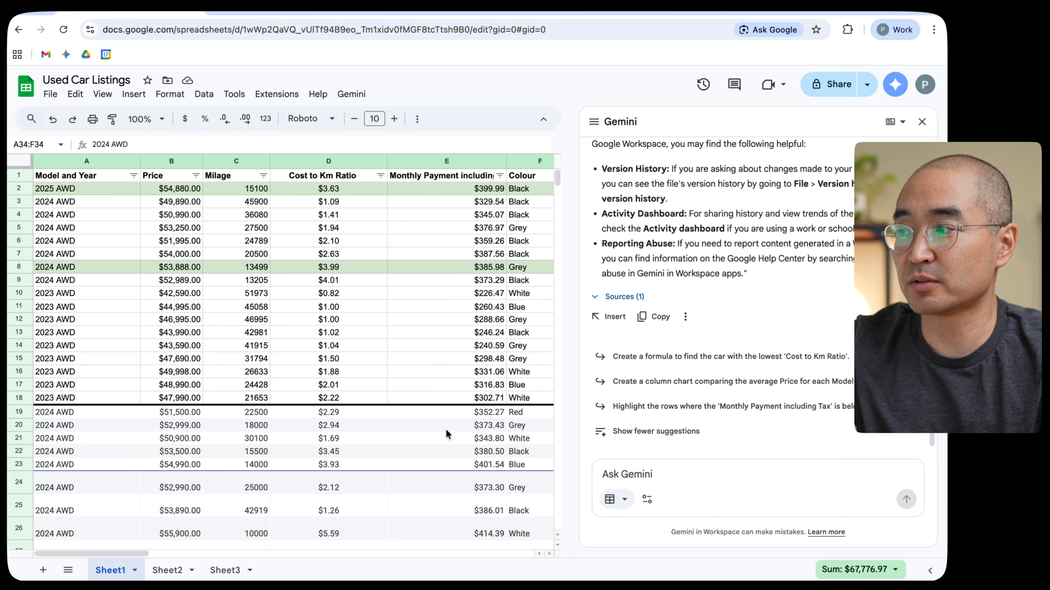
mouse_move(295, 319)
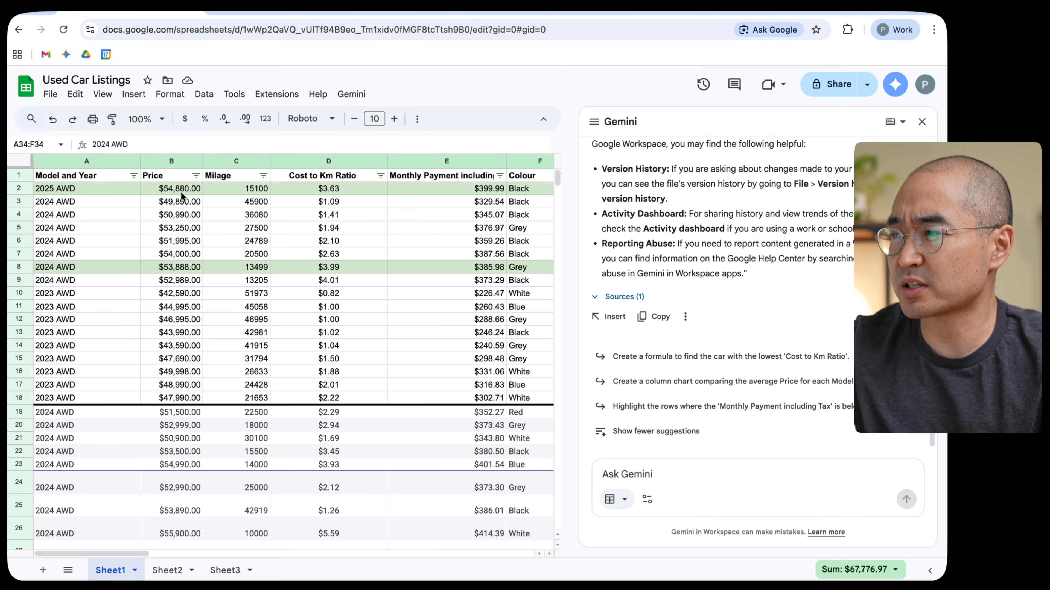
mouse_move(486, 194)
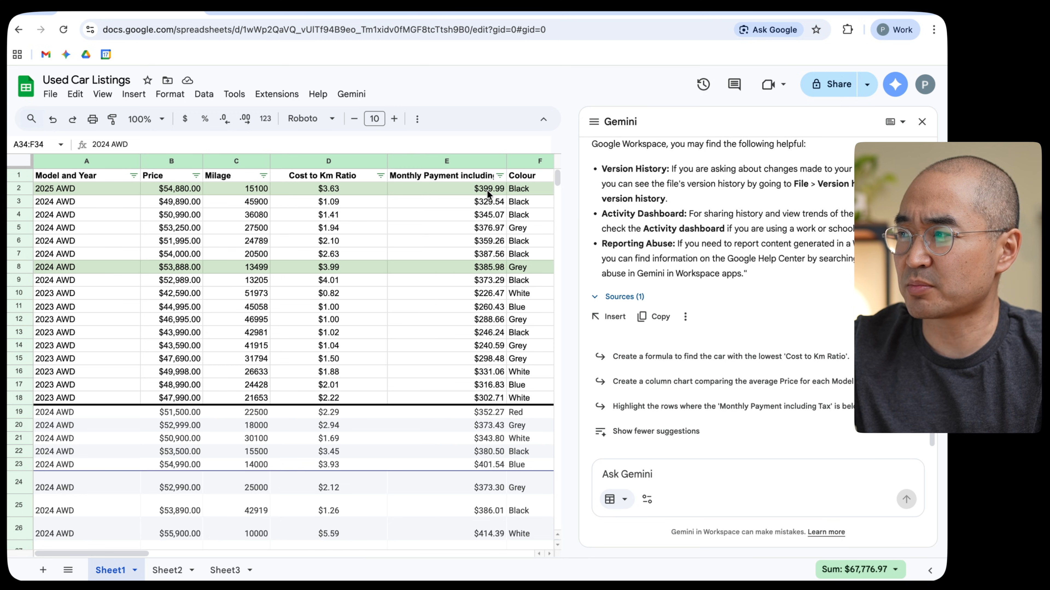
Step: Raise Sheet3's annual interest rate in B7 to 5.00% and check the higher payments on Sheet1
click(226, 570)
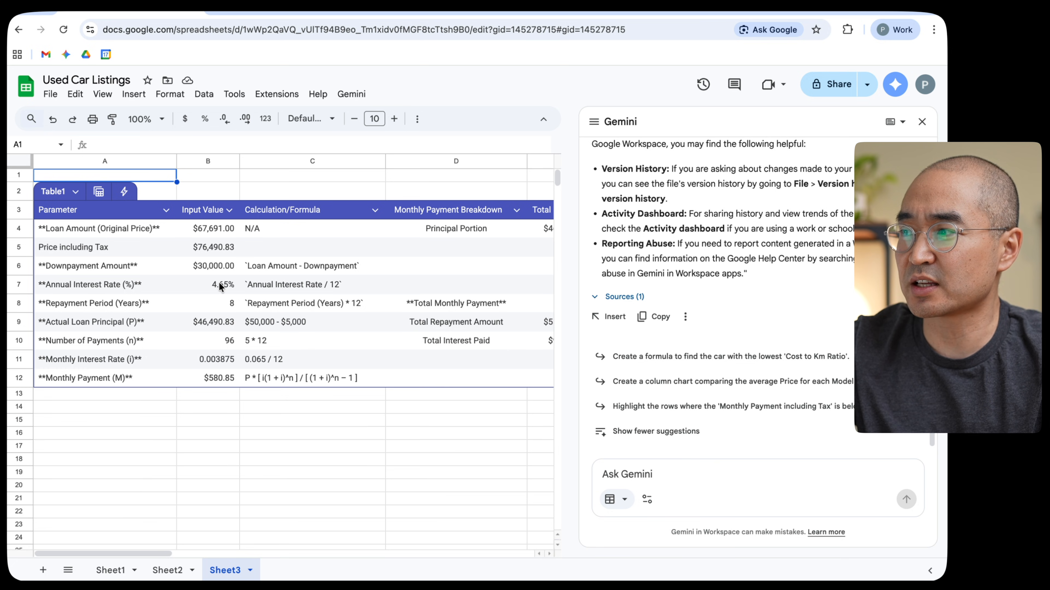
click(207, 284)
text(5)
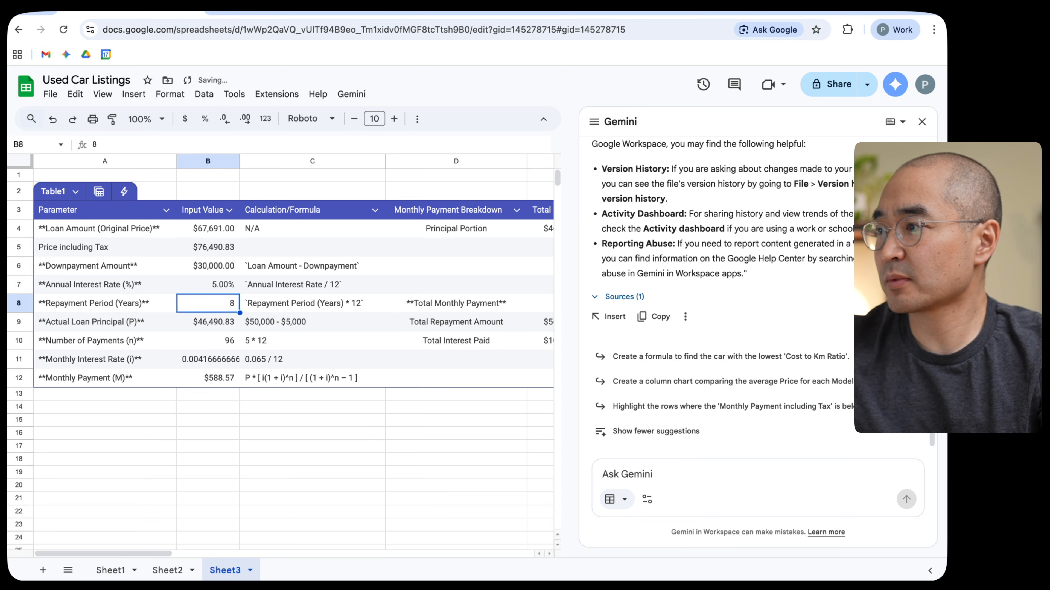
click(110, 570)
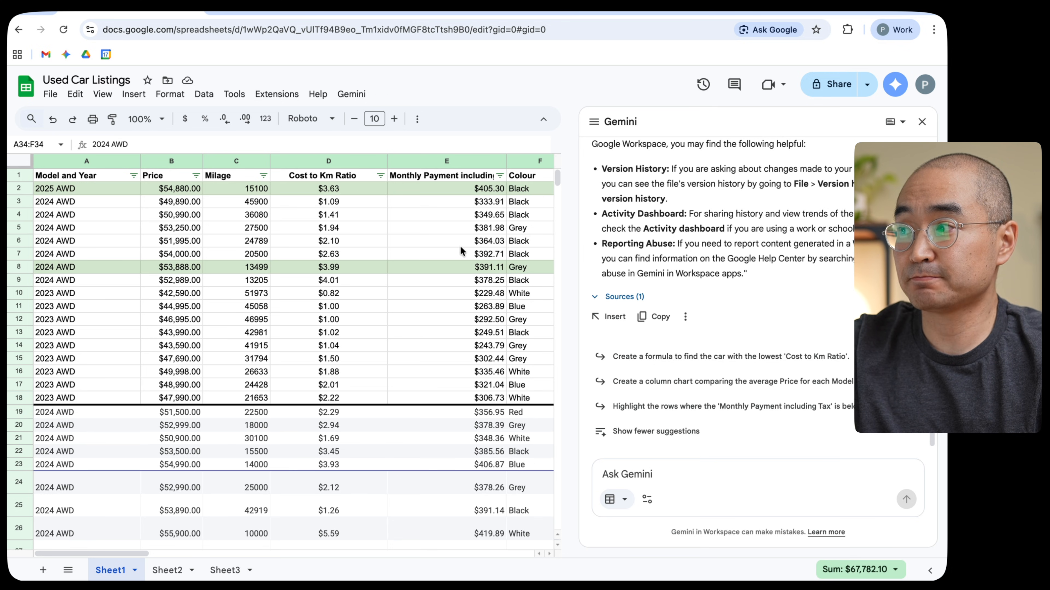
mouse_move(483, 237)
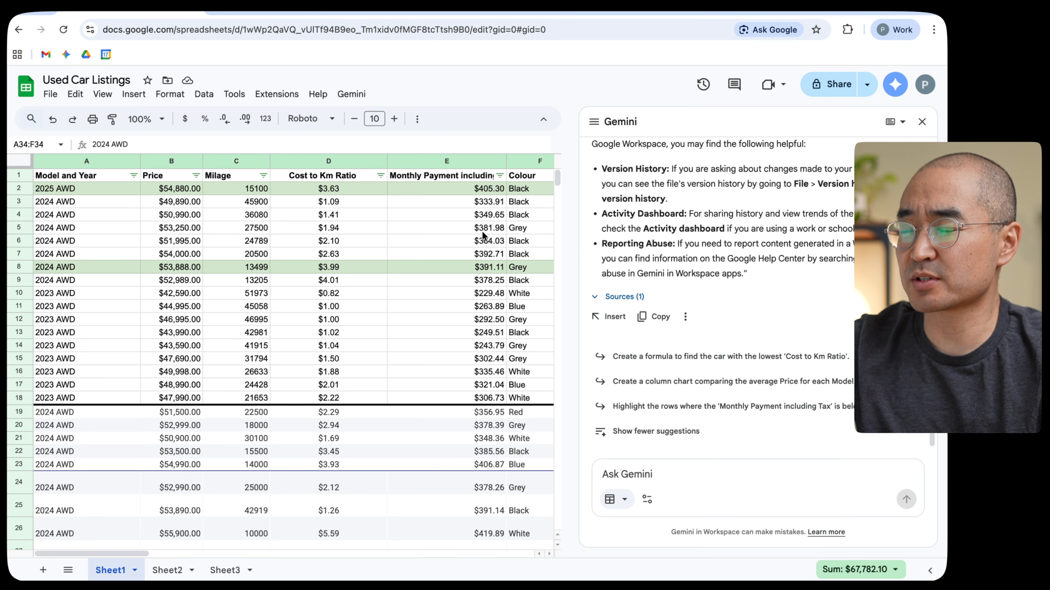
mouse_move(366, 466)
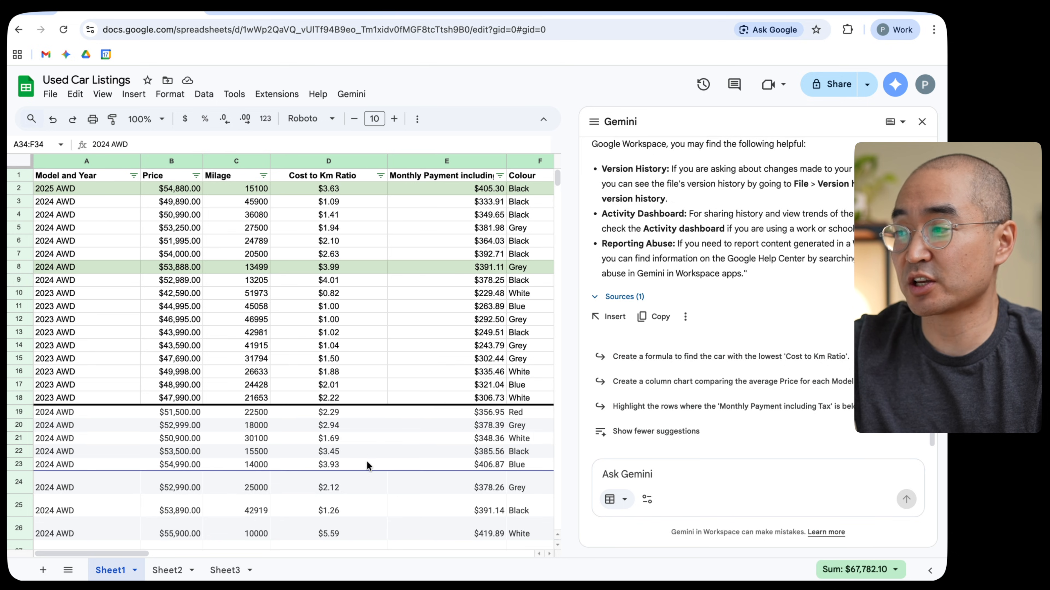
click(226, 570)
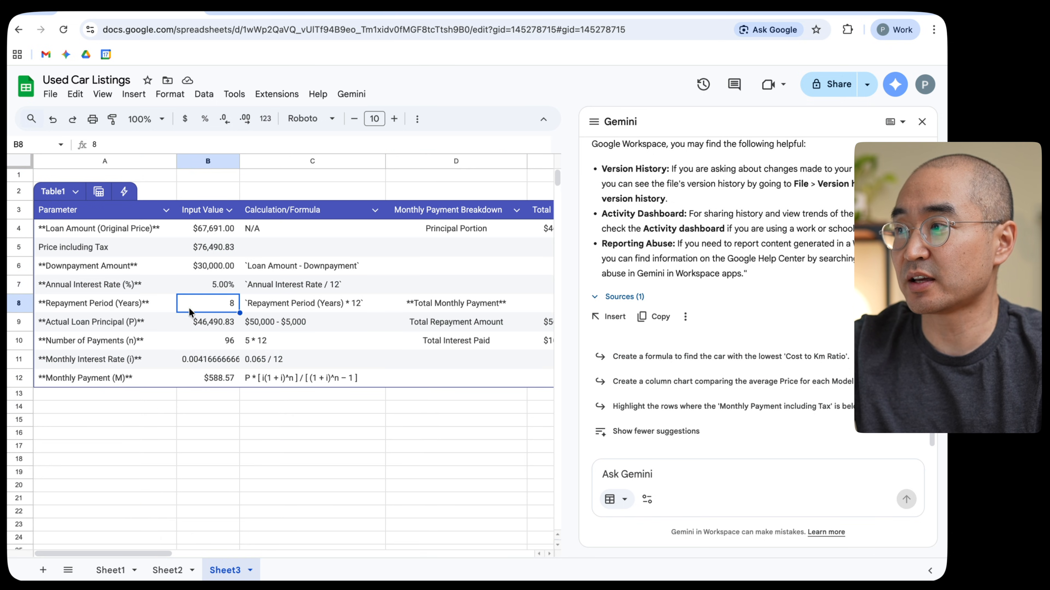
click(207, 393)
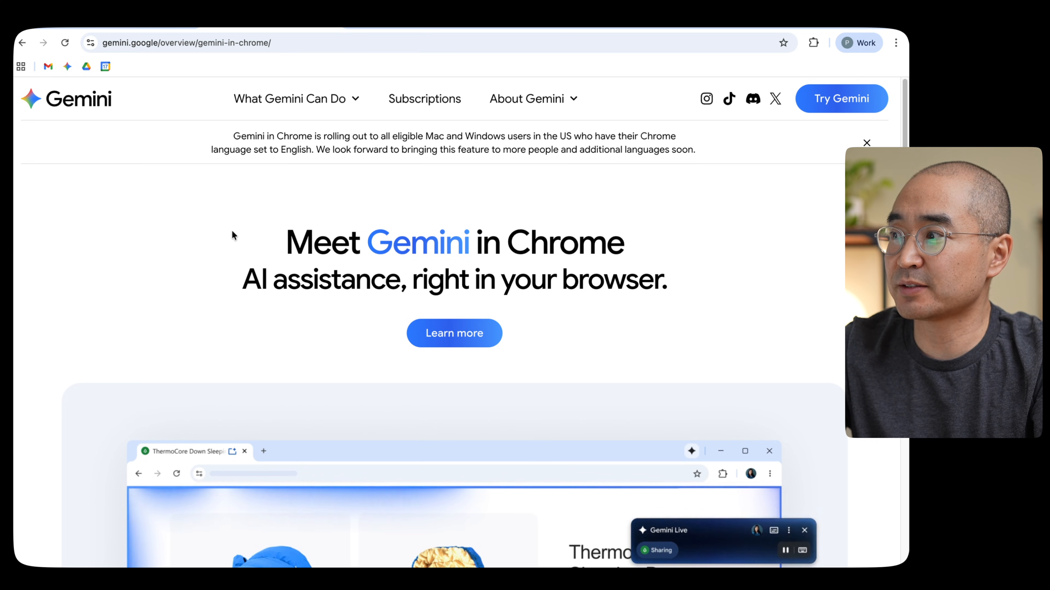
Step: Bring the Gemini in Chrome demo summarizing sleeping bag reviews into view and play it
scroll(down, 3)
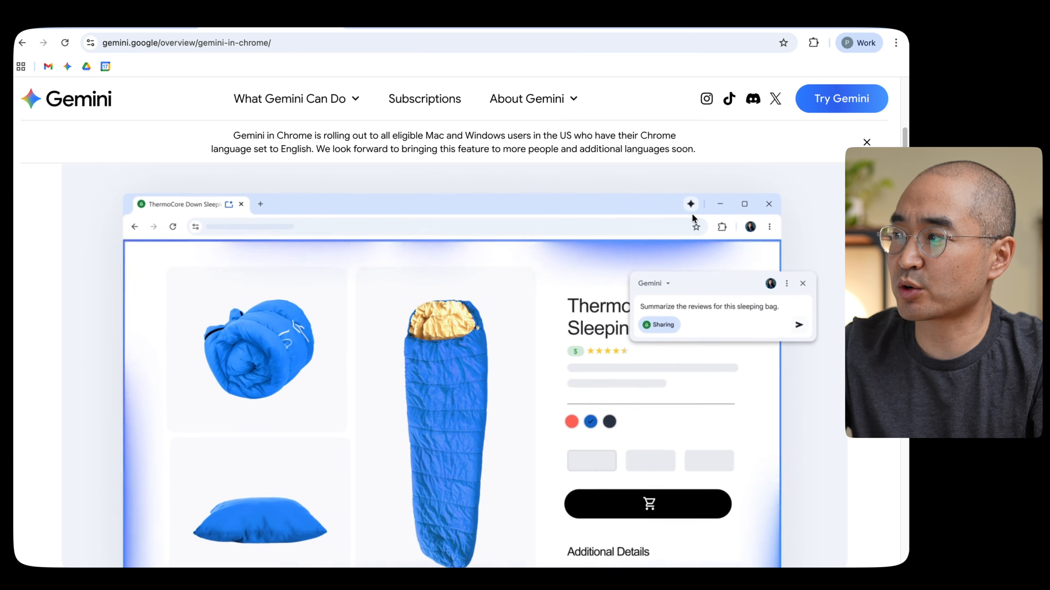
click(799, 324)
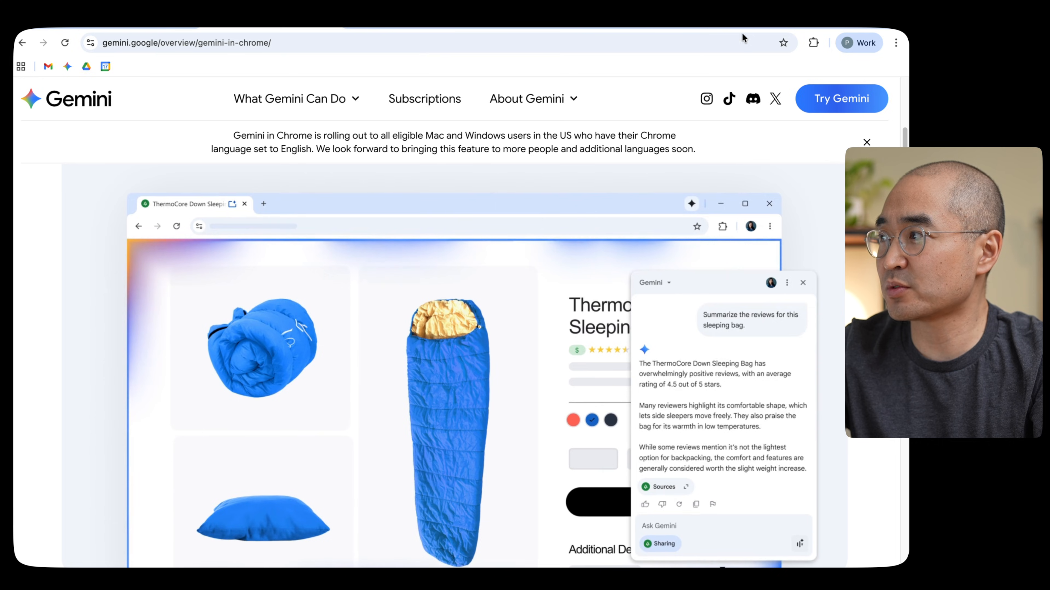
click(290, 98)
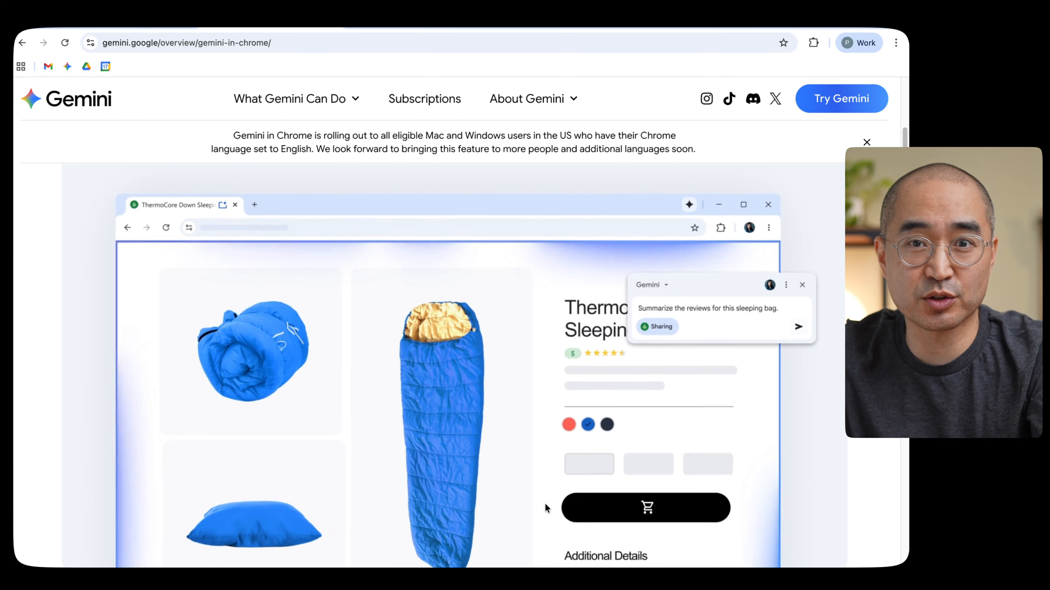
click(799, 327)
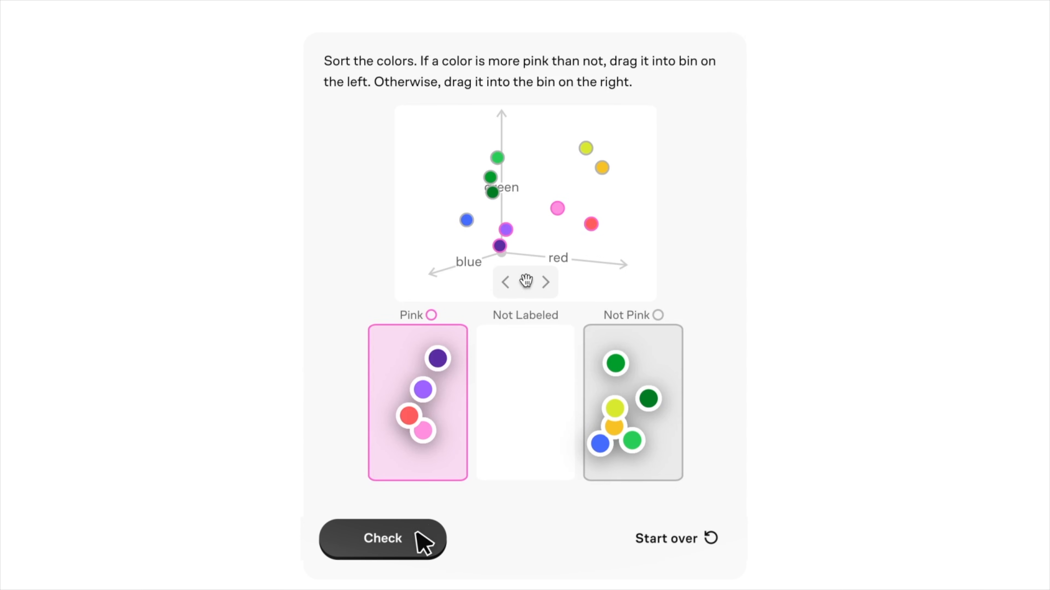
Step: Check the Pink/Not Pink colour sorting, then start the Full Adder personalized practice
click(383, 539)
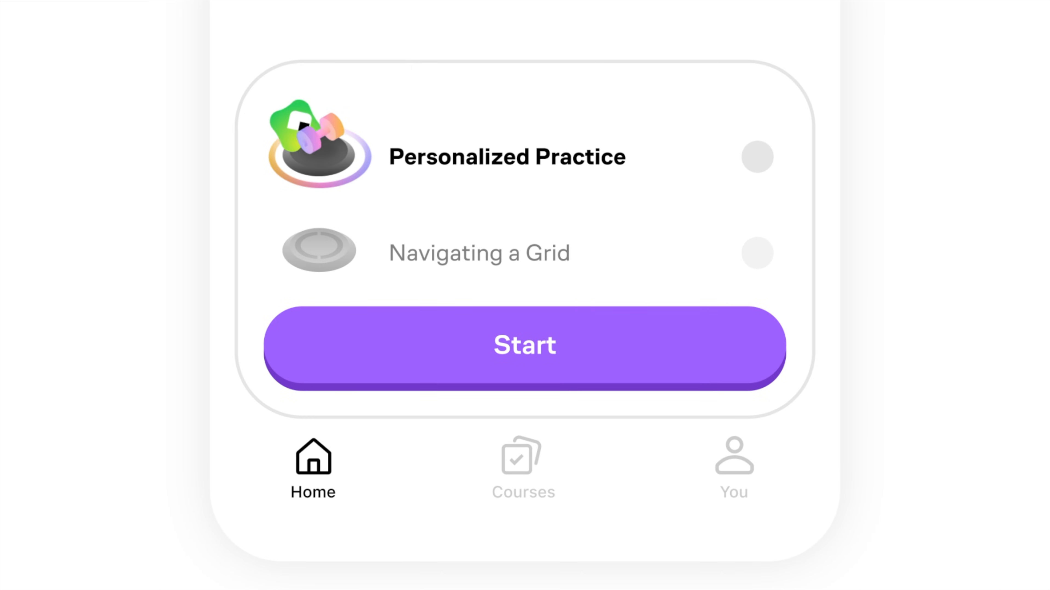
click(524, 346)
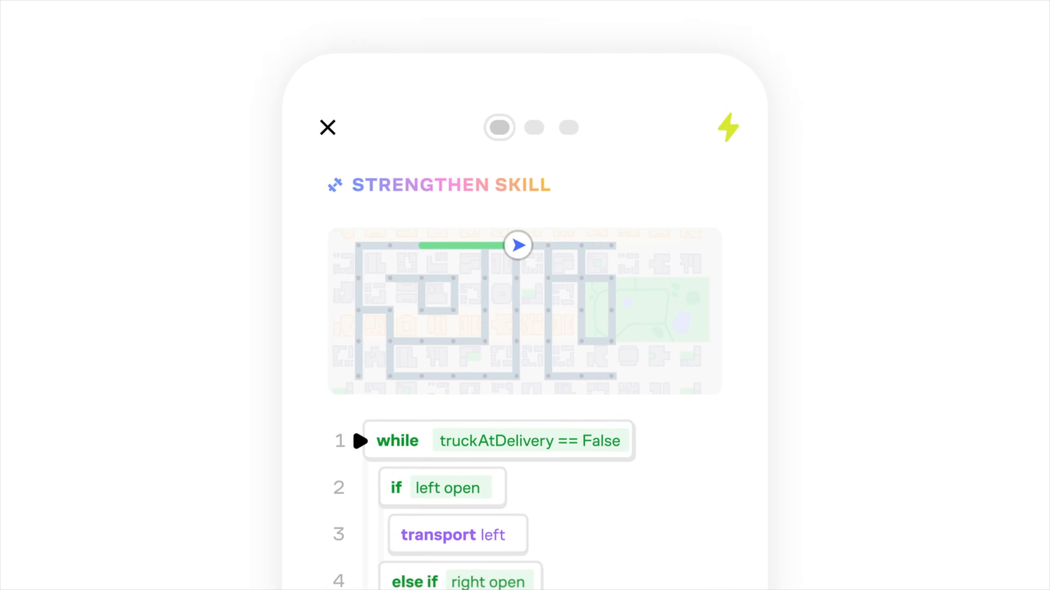
click(327, 128)
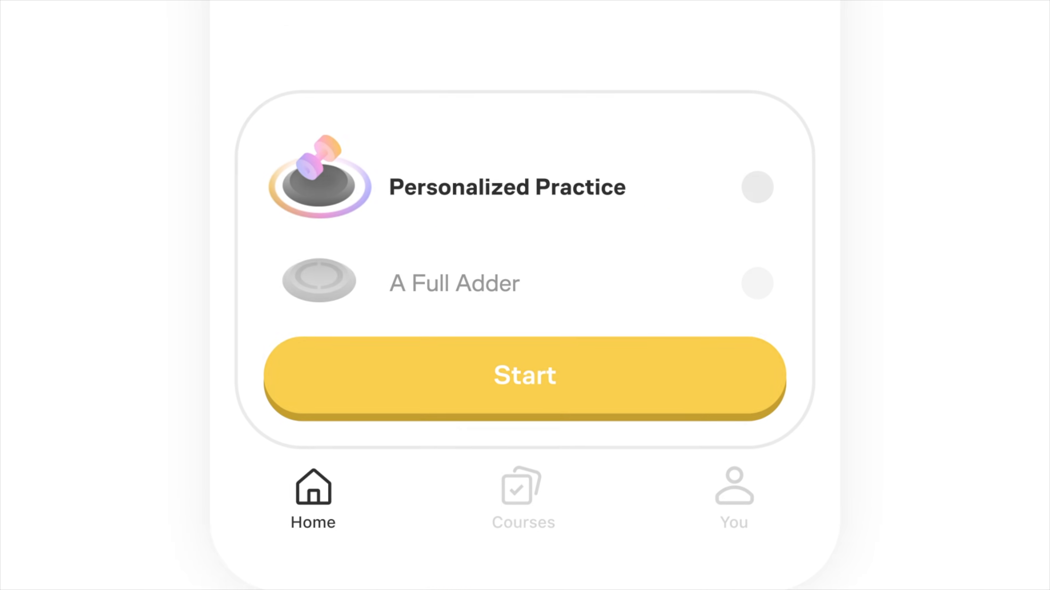
click(524, 375)
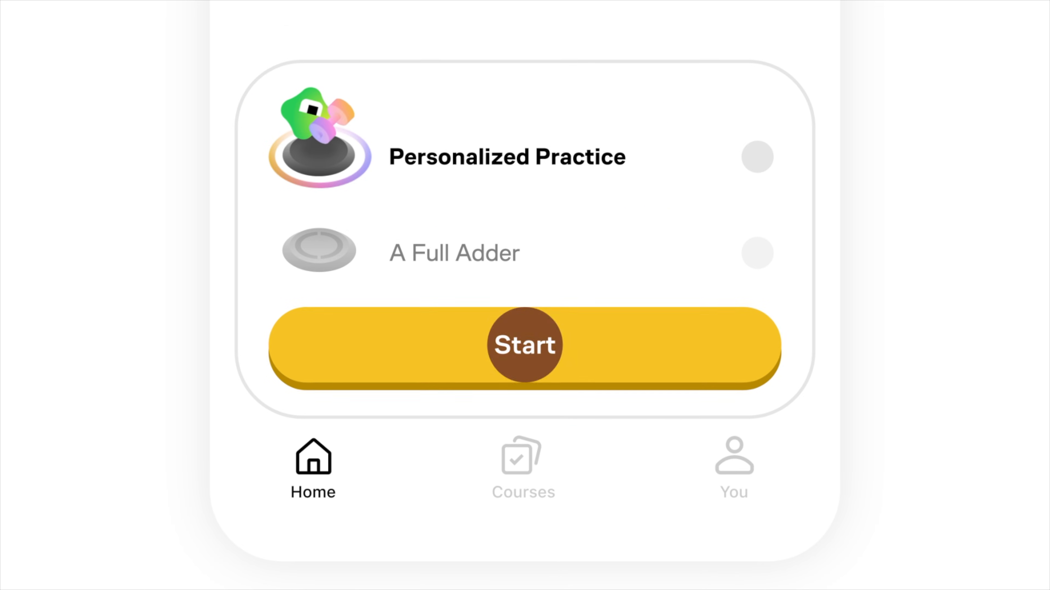
click(525, 345)
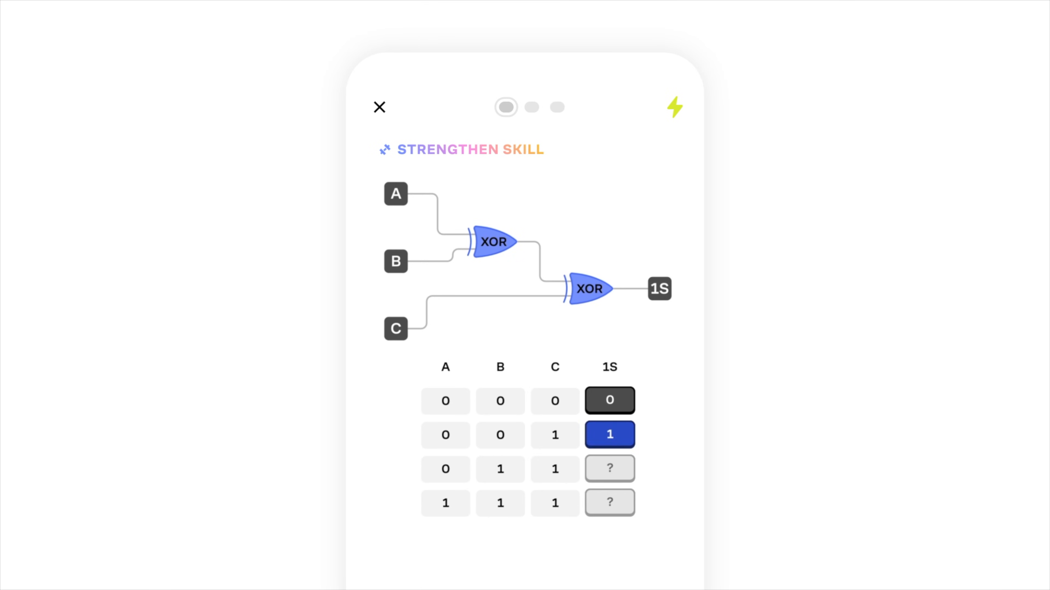